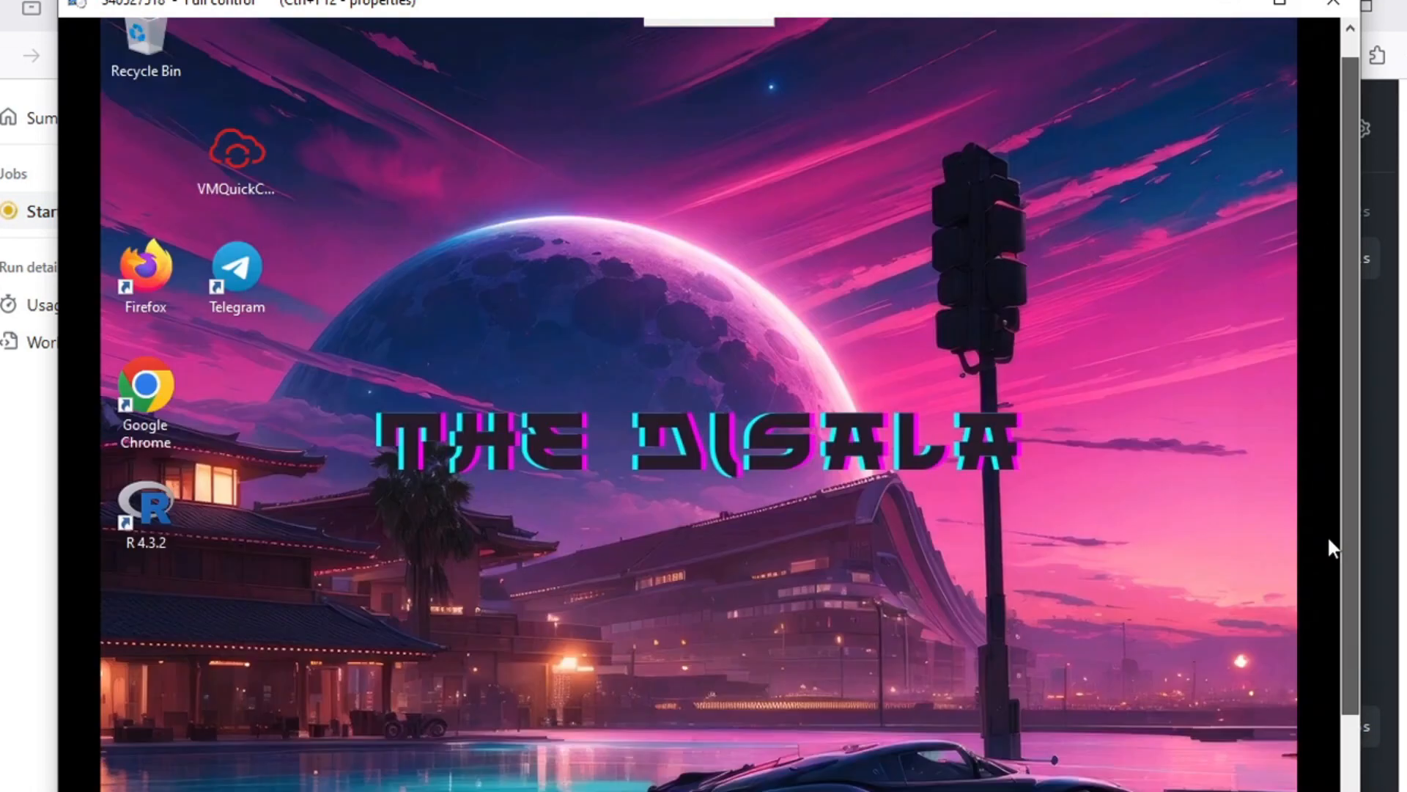
- Scroll down the LM_Windows_Github_RDP project page toward the Releases link
scroll("down", 3)
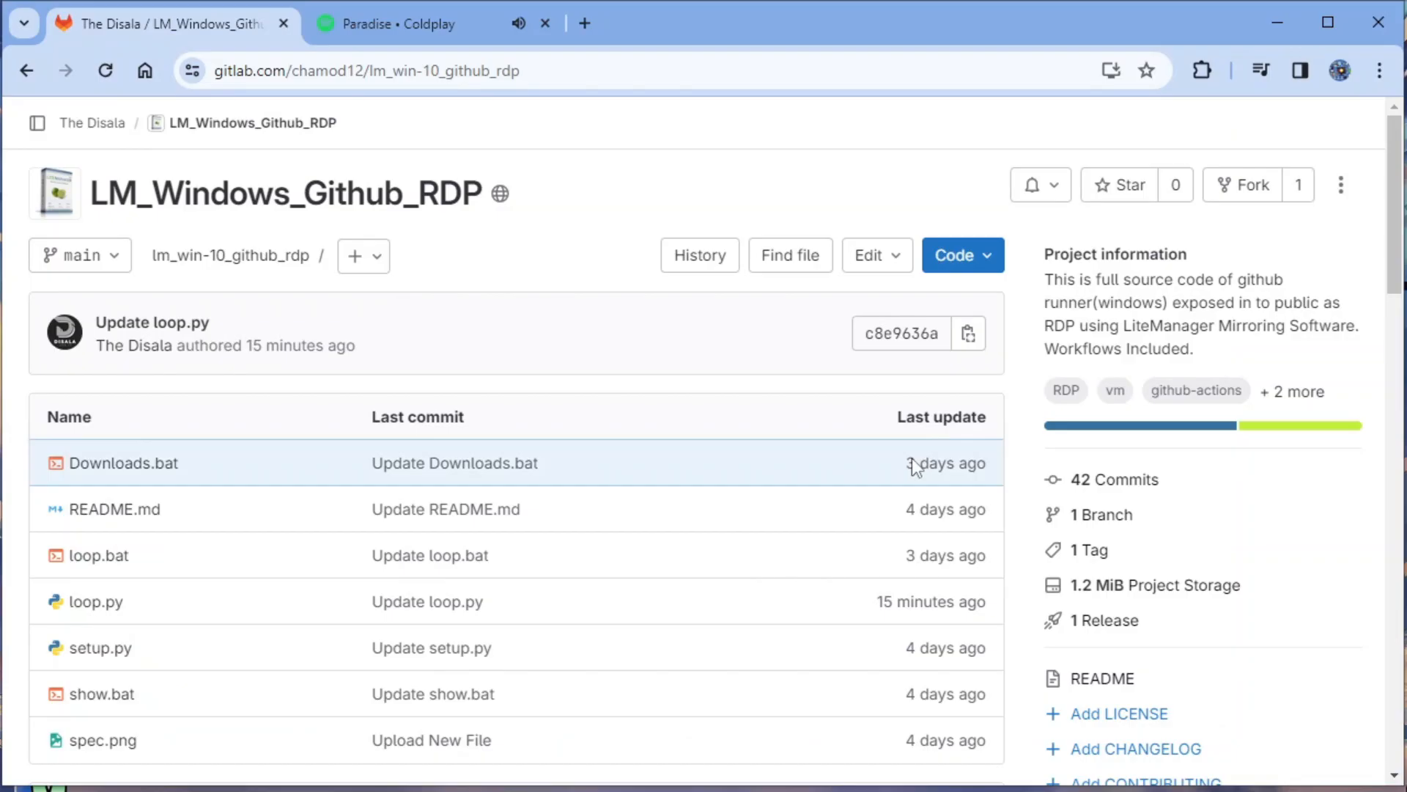
mouse_move(1112, 620)
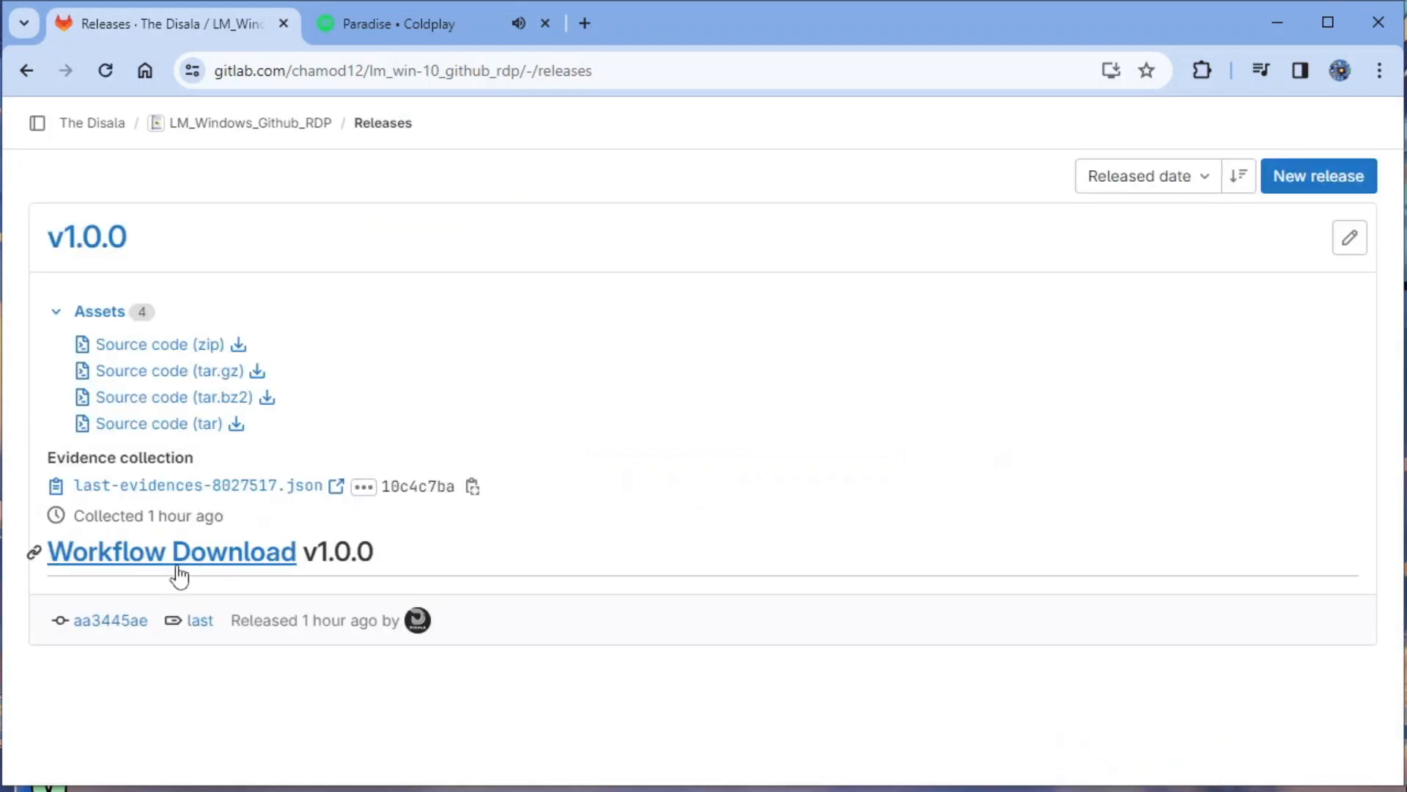
- Follow the Workflow Download release to Sub4Unlock and clear the YouTube subscribe step
left_click(171, 551)
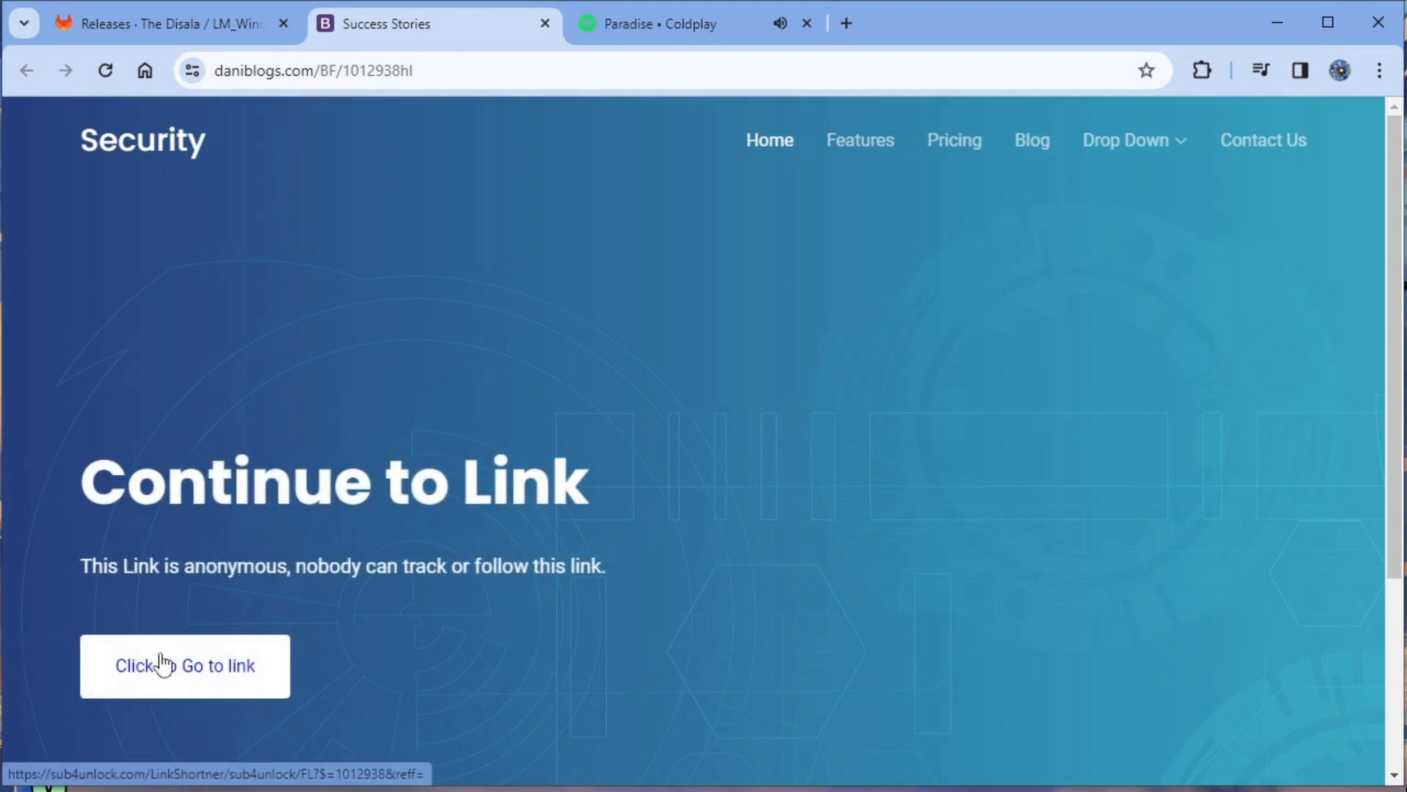
left_click(185, 666)
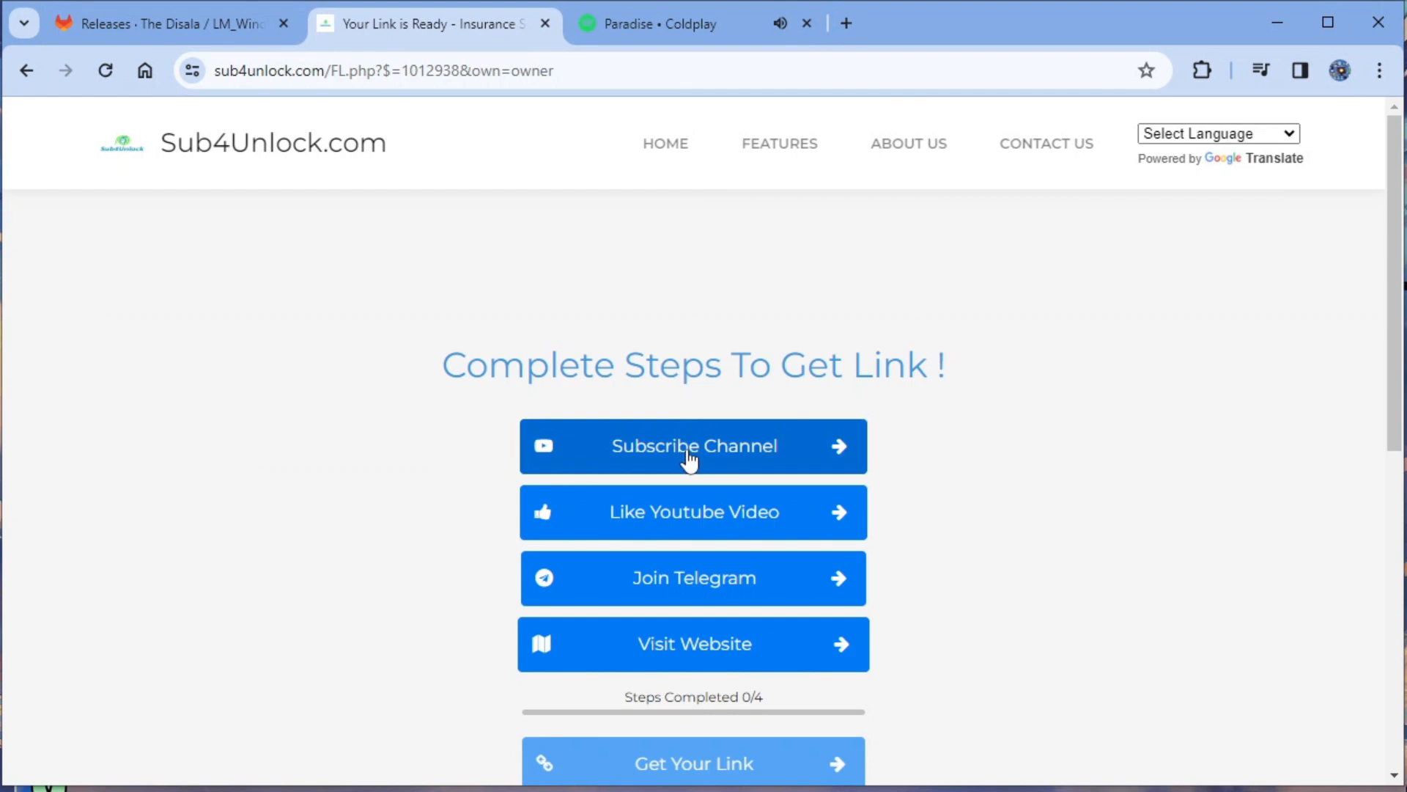
left_click(693, 445)
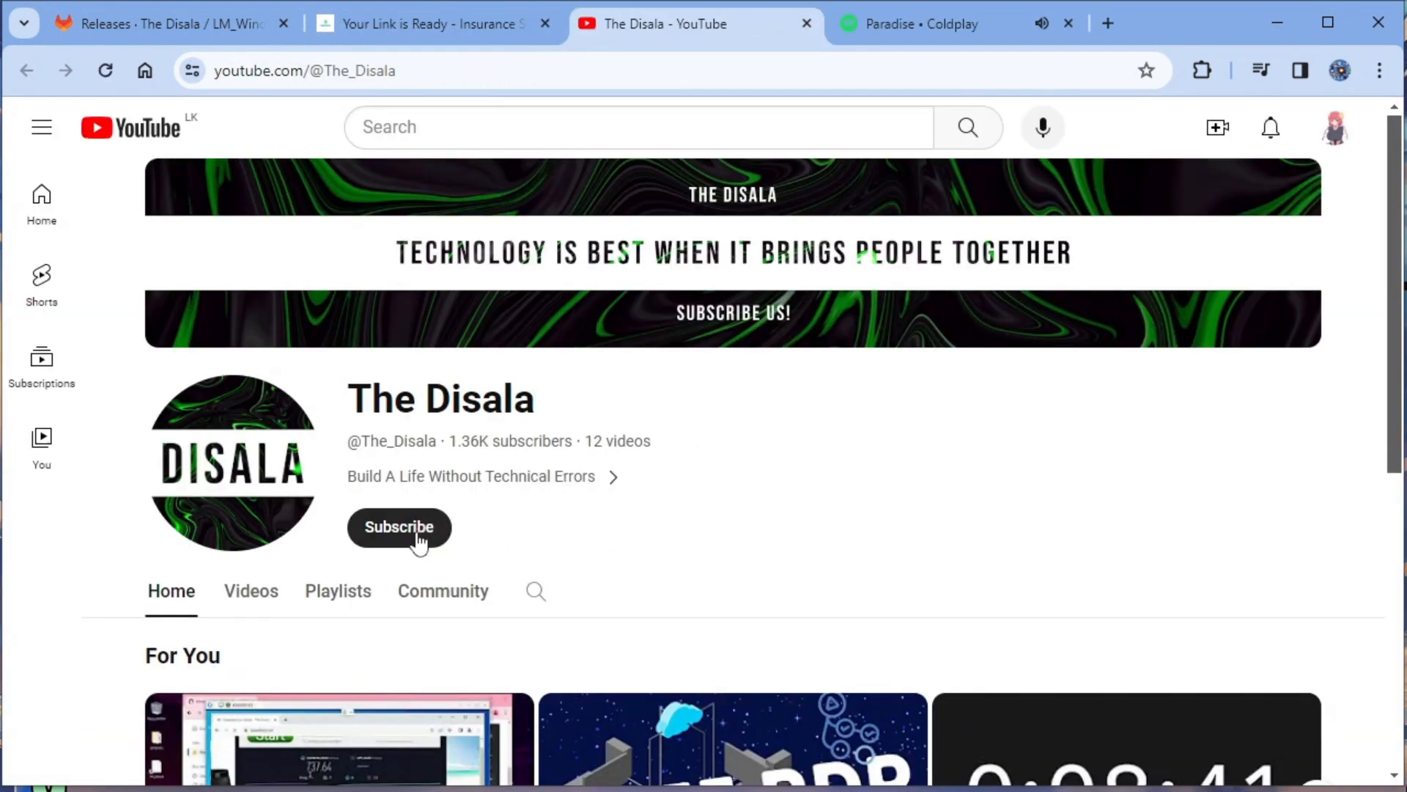
left_click(398, 526)
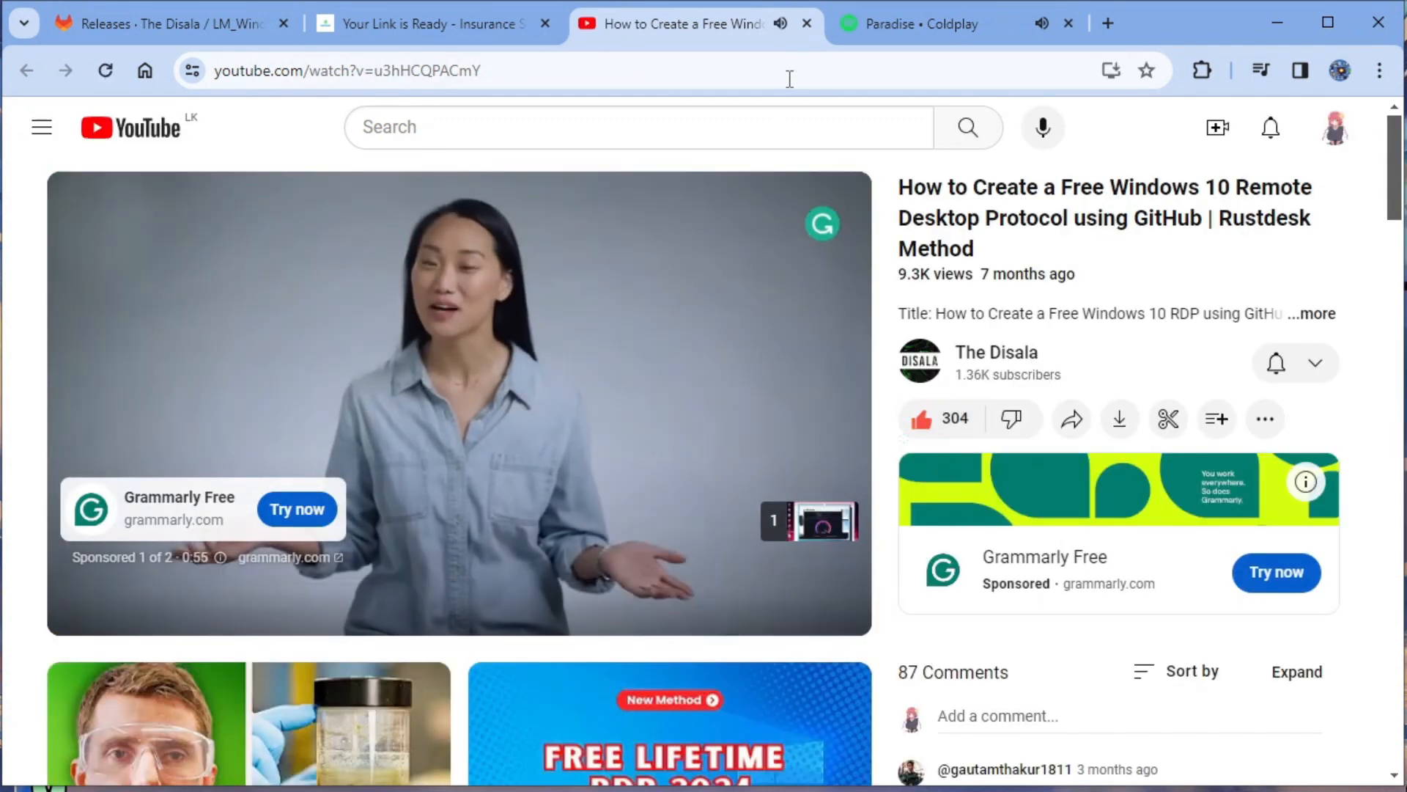
left_click(805, 23)
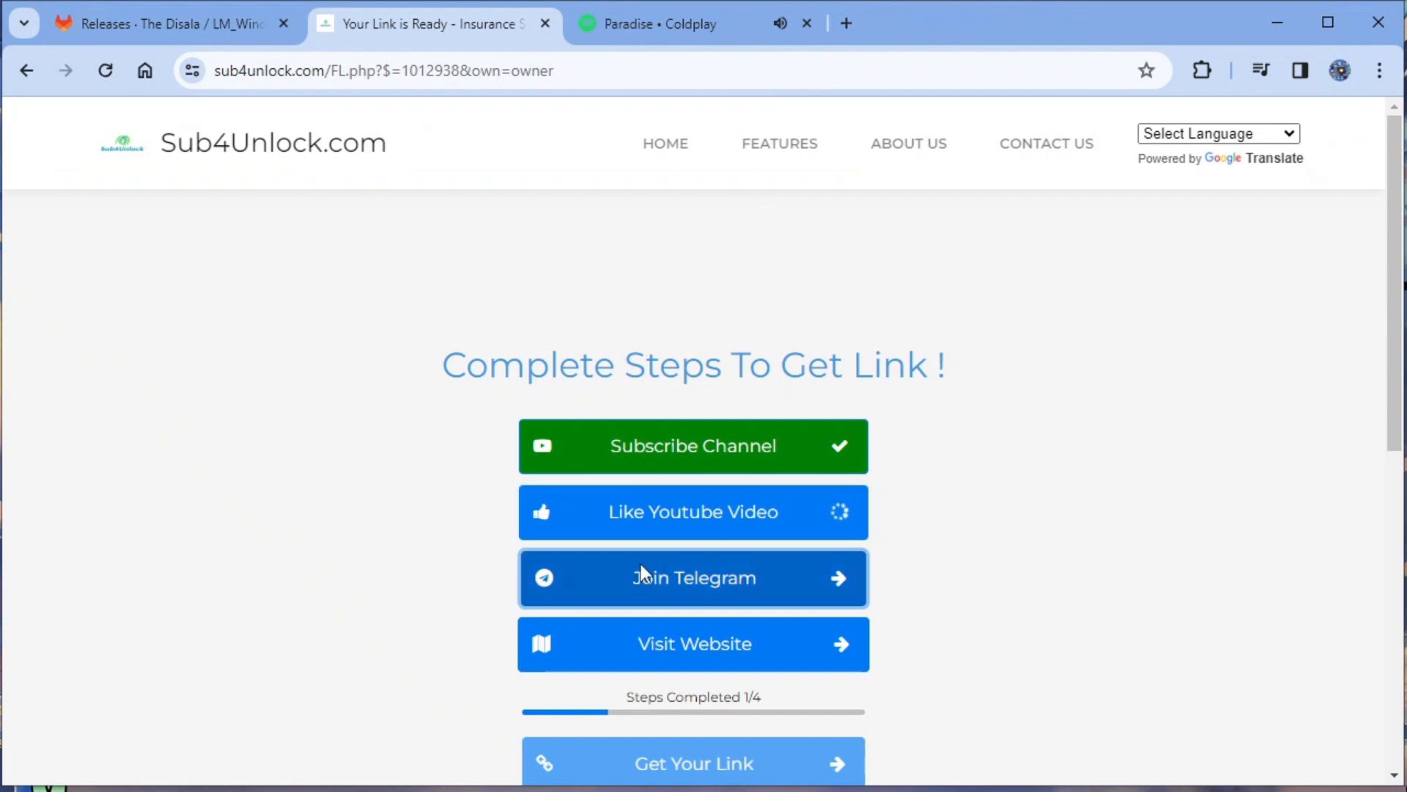
- Clear the Join Telegram and Visit Website steps, star the project, and get the unlocked link
left_click(692, 578)
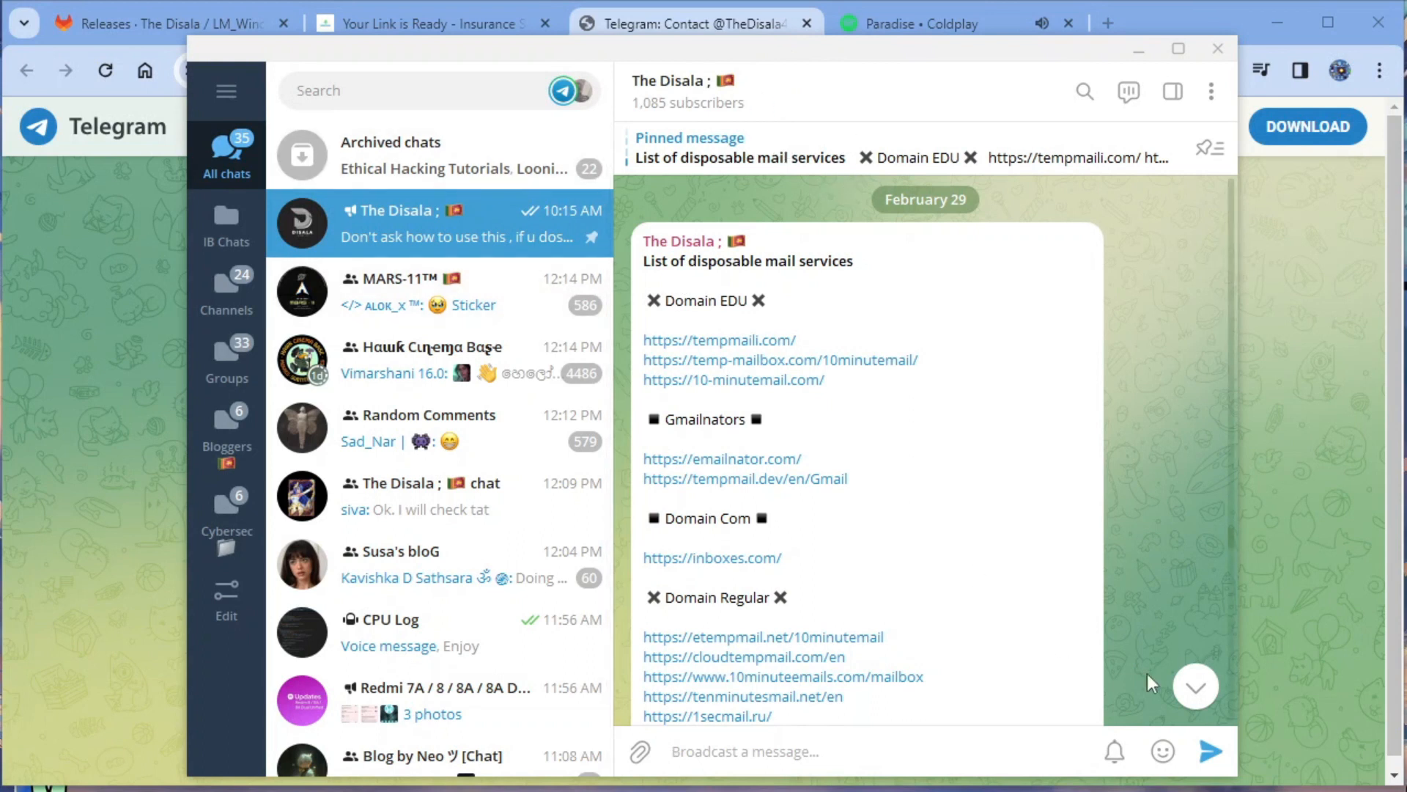
scroll("down", 3)
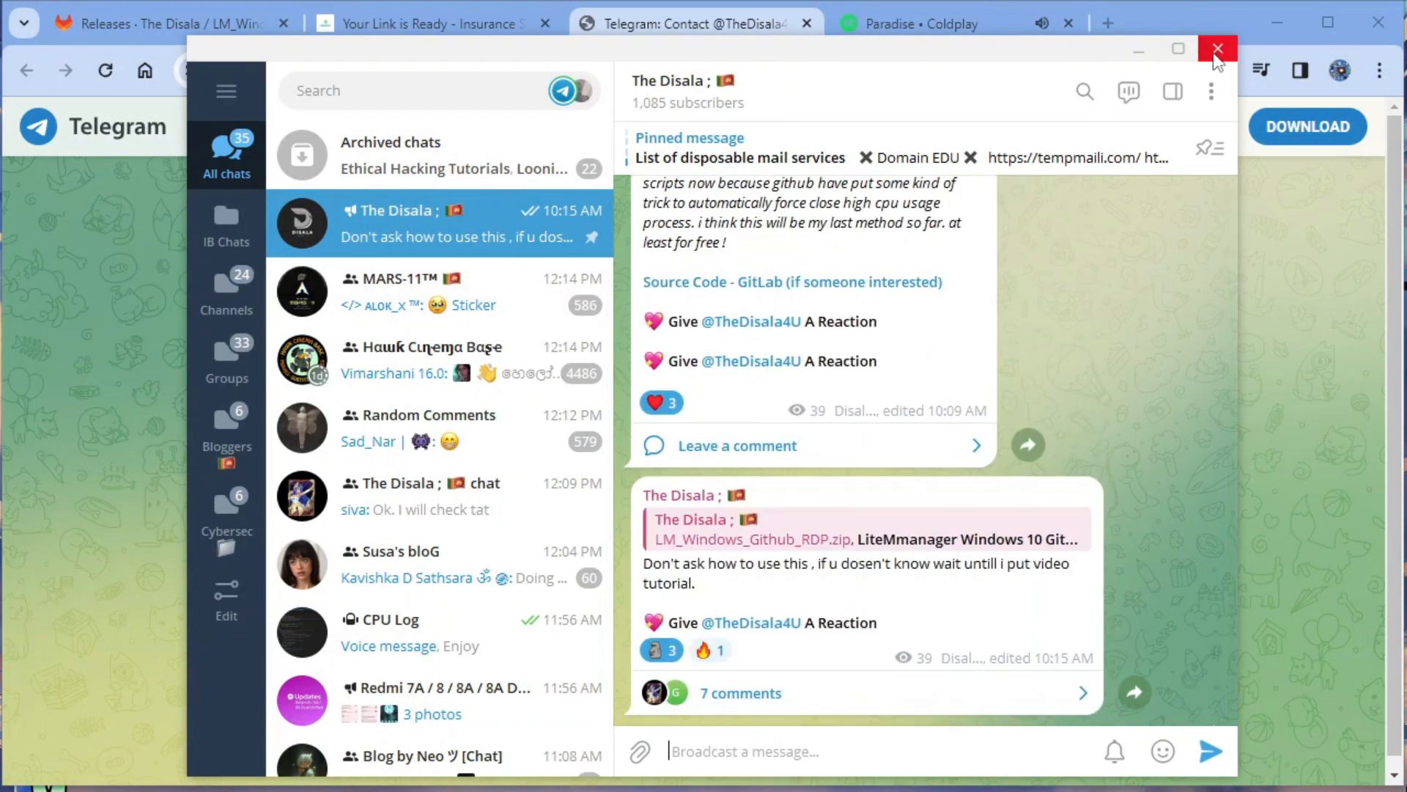
left_click(1217, 48)
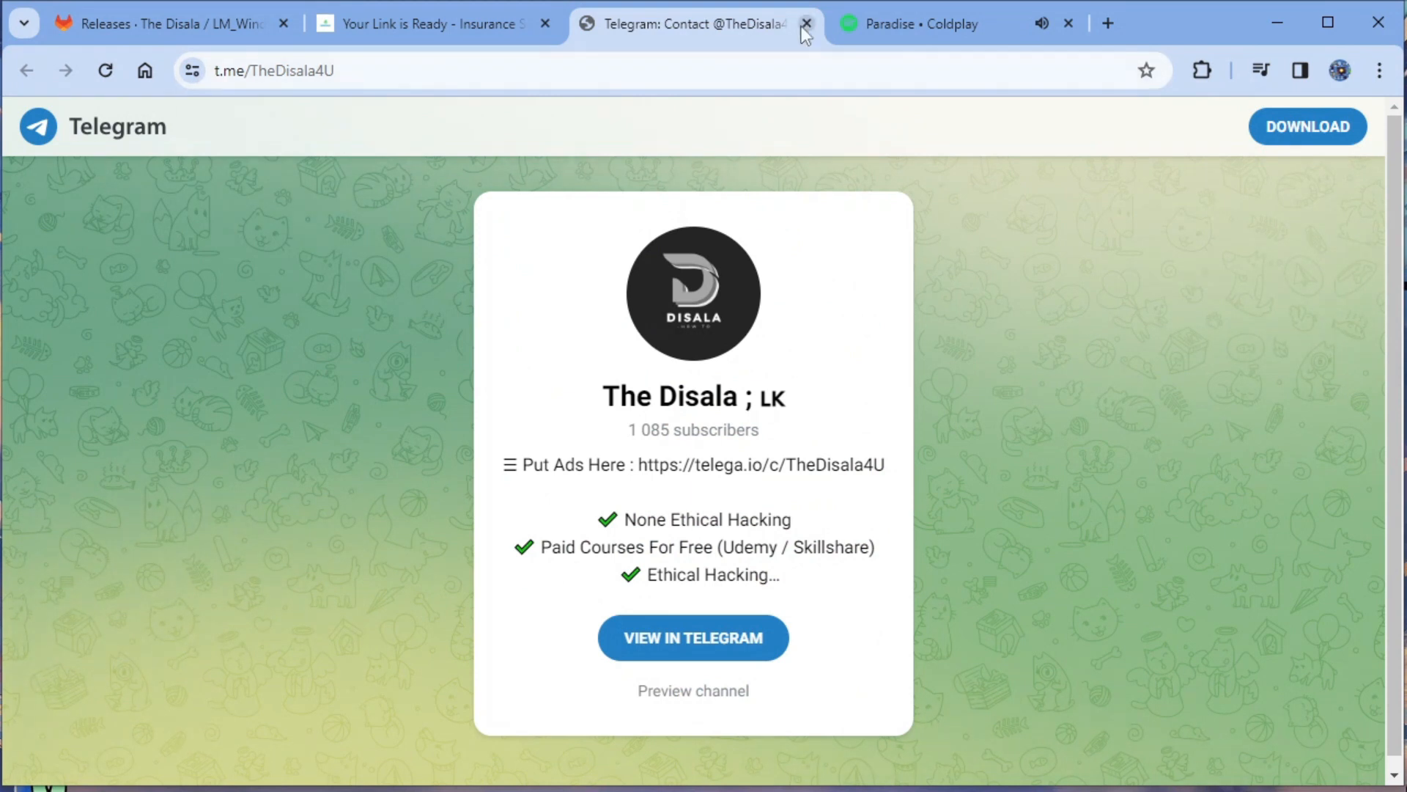
left_click(804, 23)
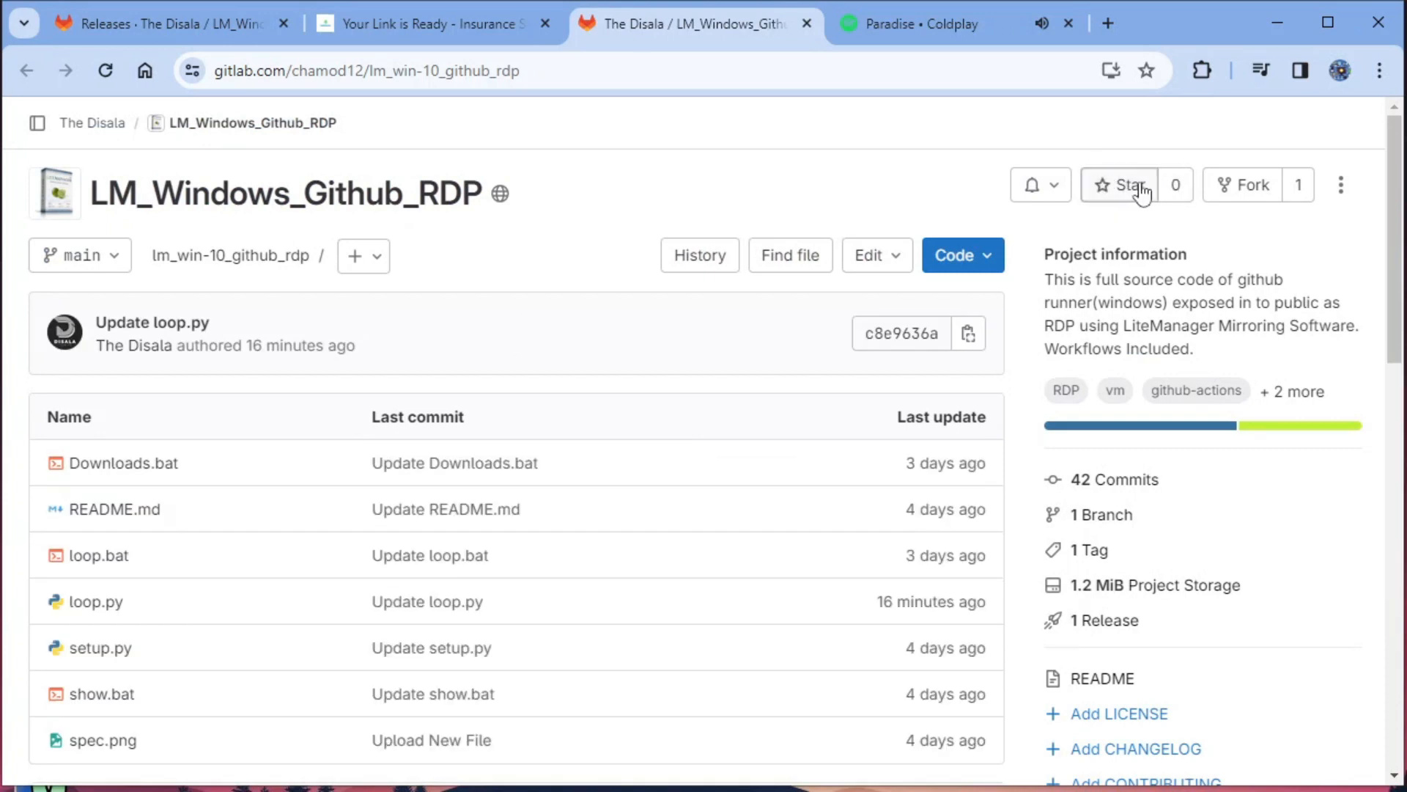
left_click(1122, 185)
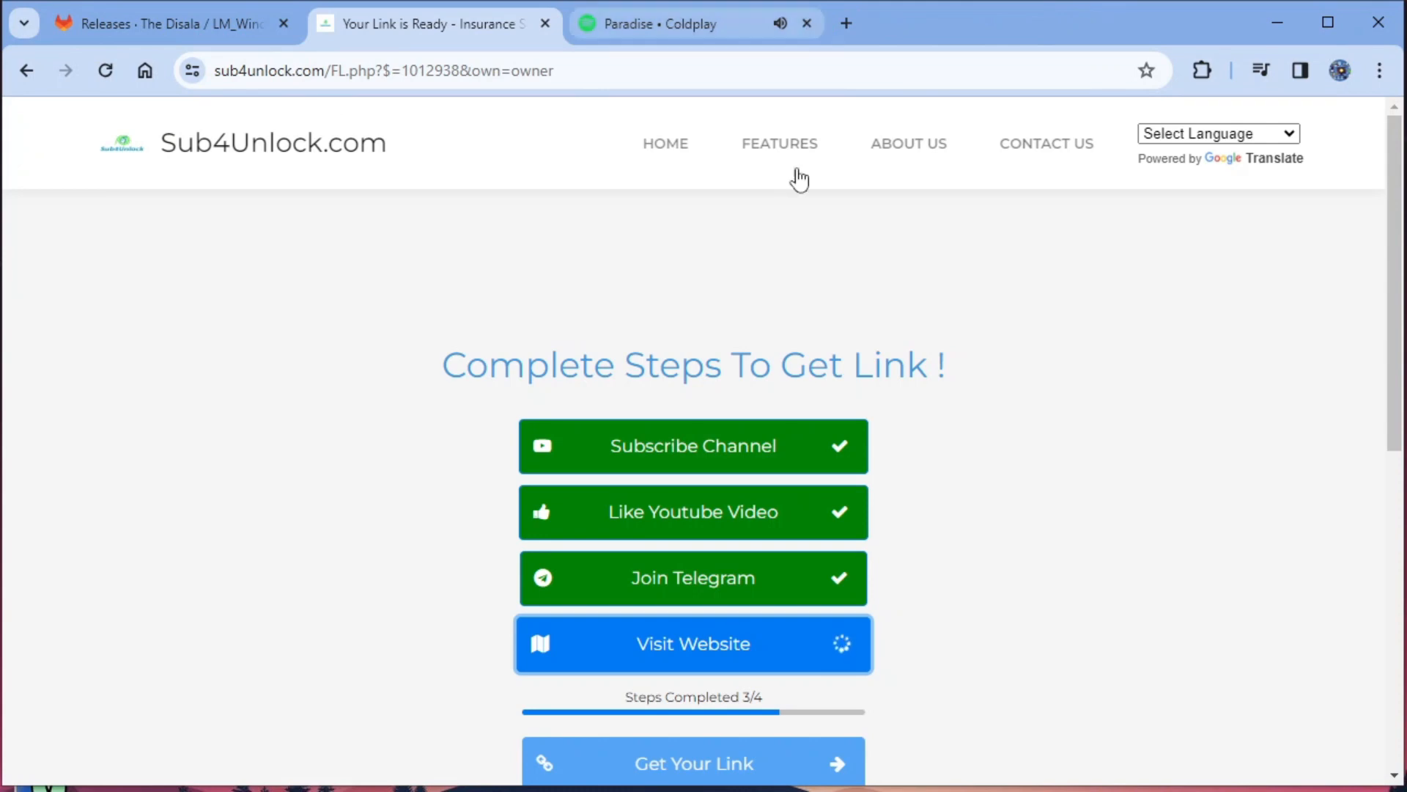
left_click(693, 644)
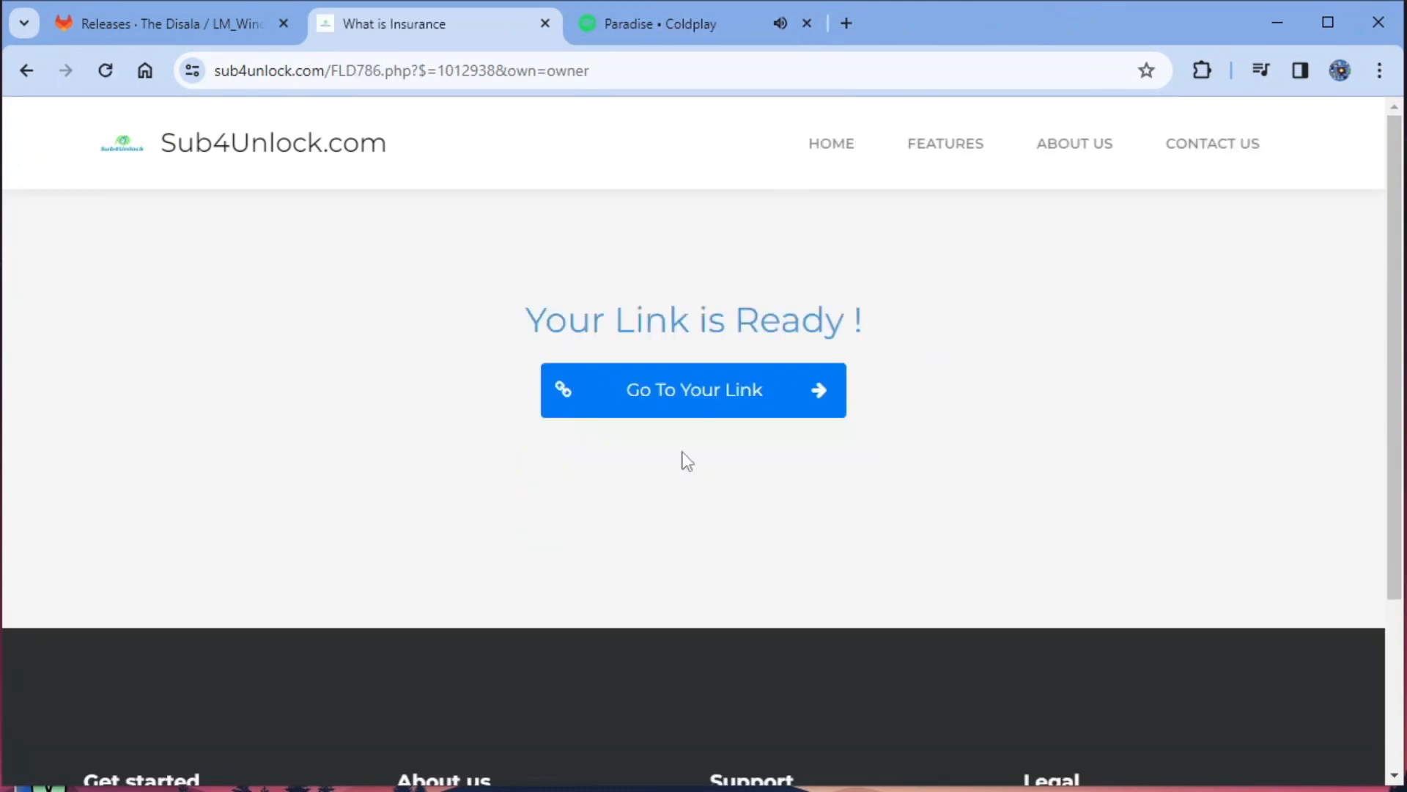
- Follow the unlocked link and save LM_Windows_Github_RDP.zip from Telegram into Downloads, replacing the old copy
left_click(694, 390)
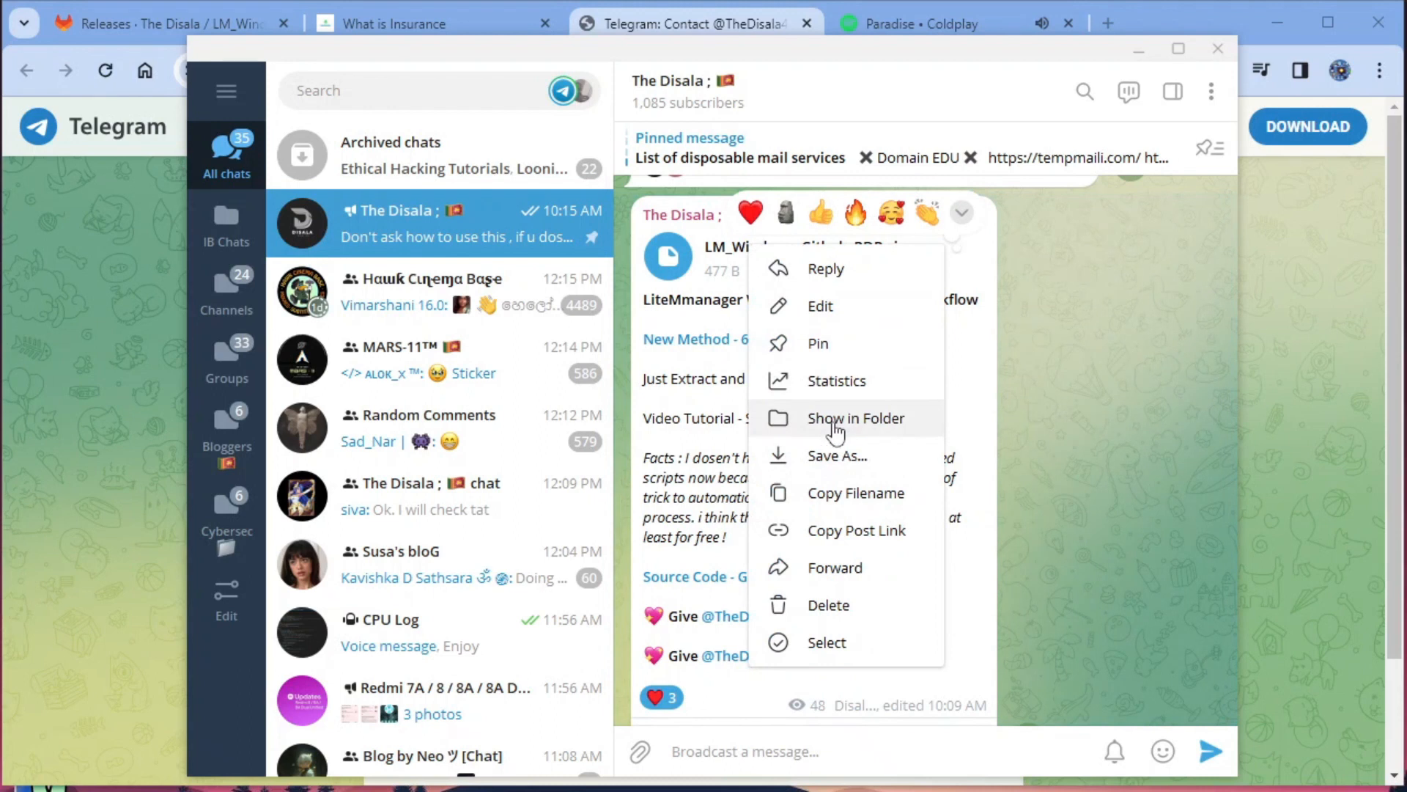
left_click(835, 455)
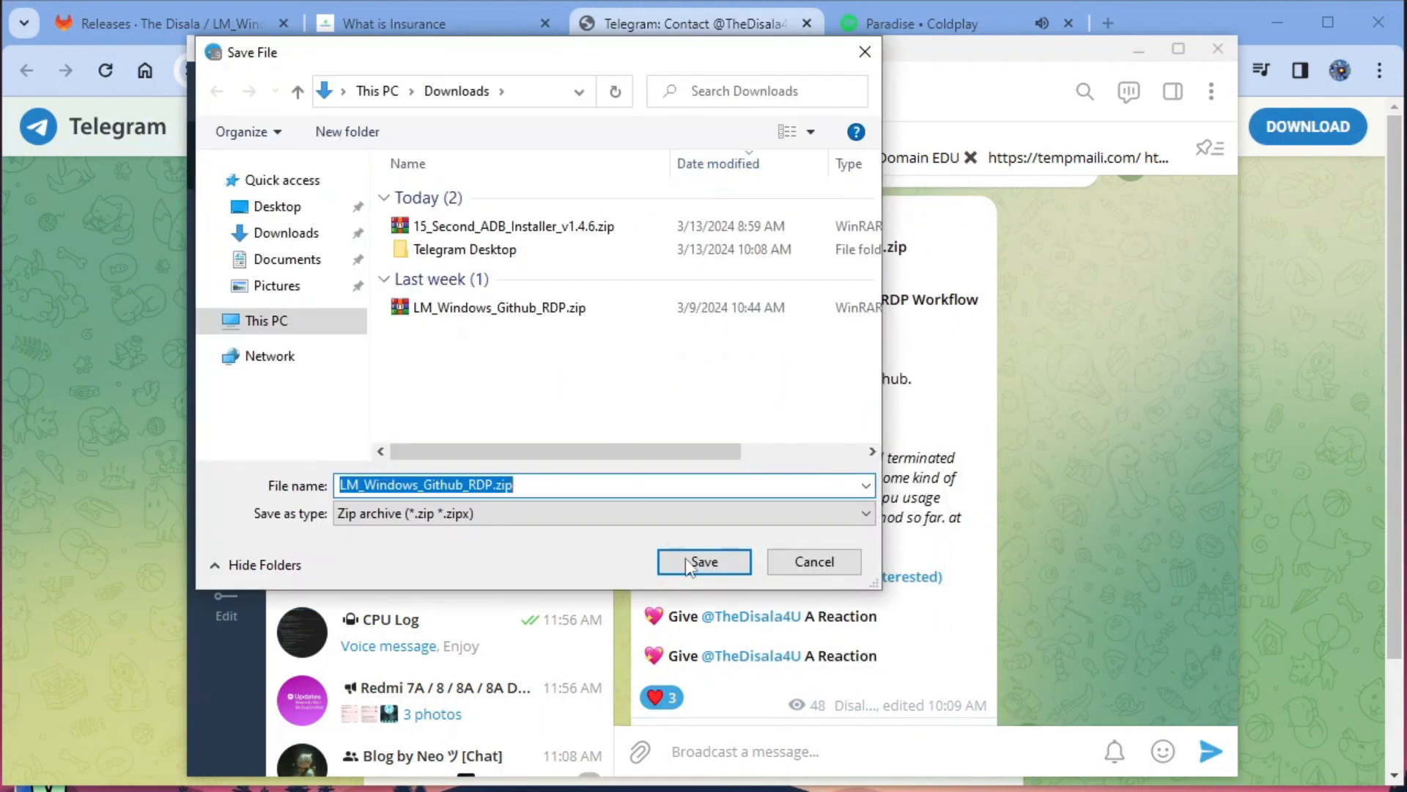
left_click(703, 562)
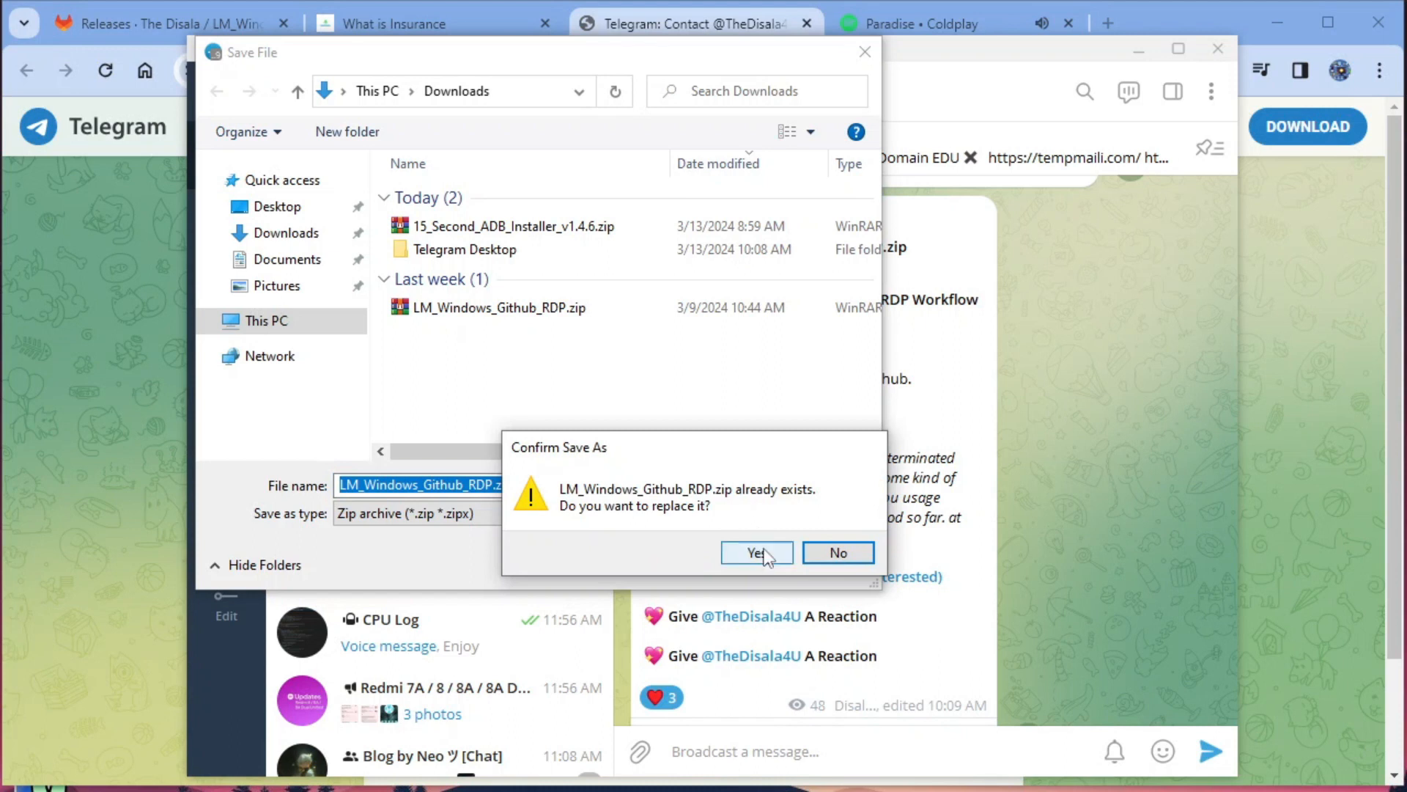
left_click(756, 553)
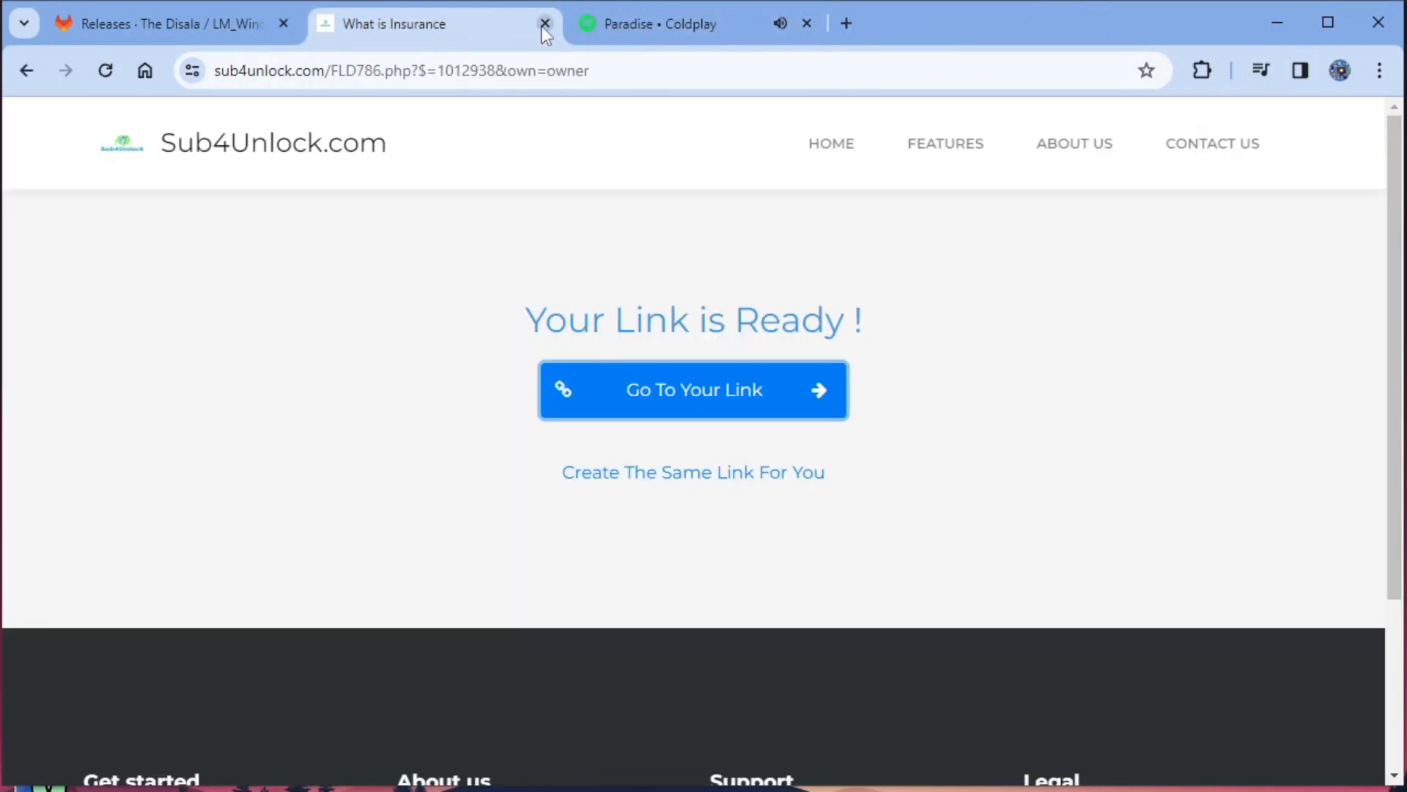
- Close Sub4Unlock, read down the README deploy notes, and go to the LiteManager download page
left_click(545, 24)
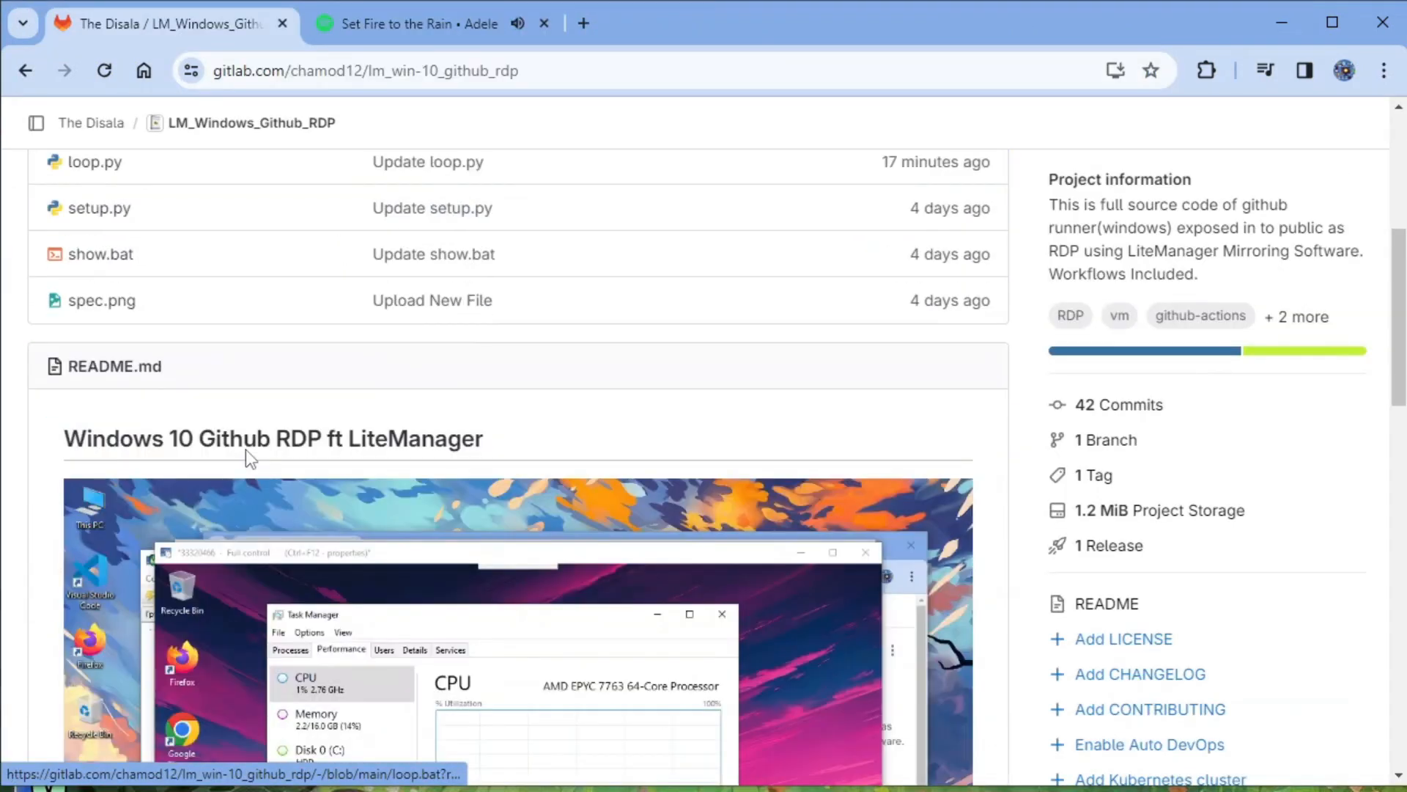
scroll("down", 3)
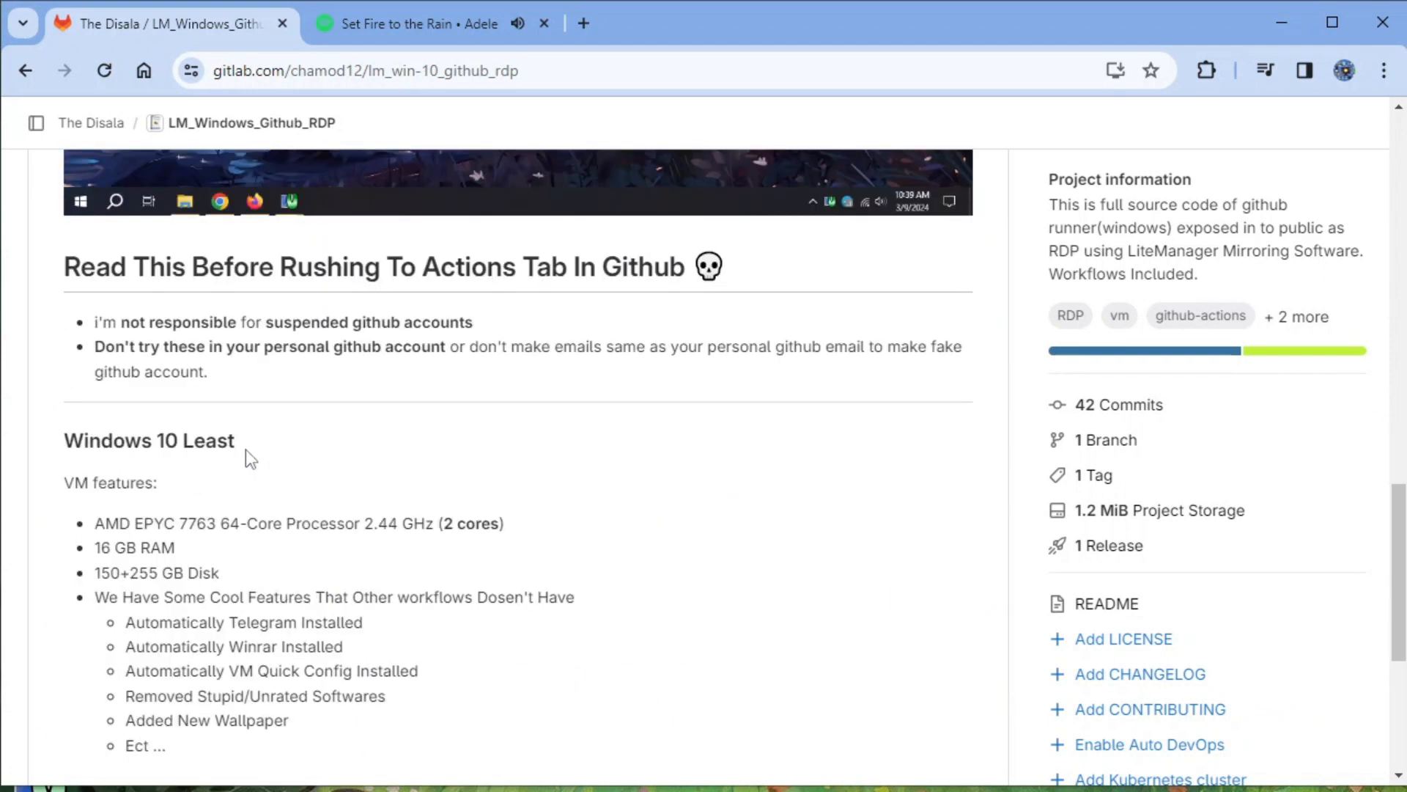
scroll("down", 3)
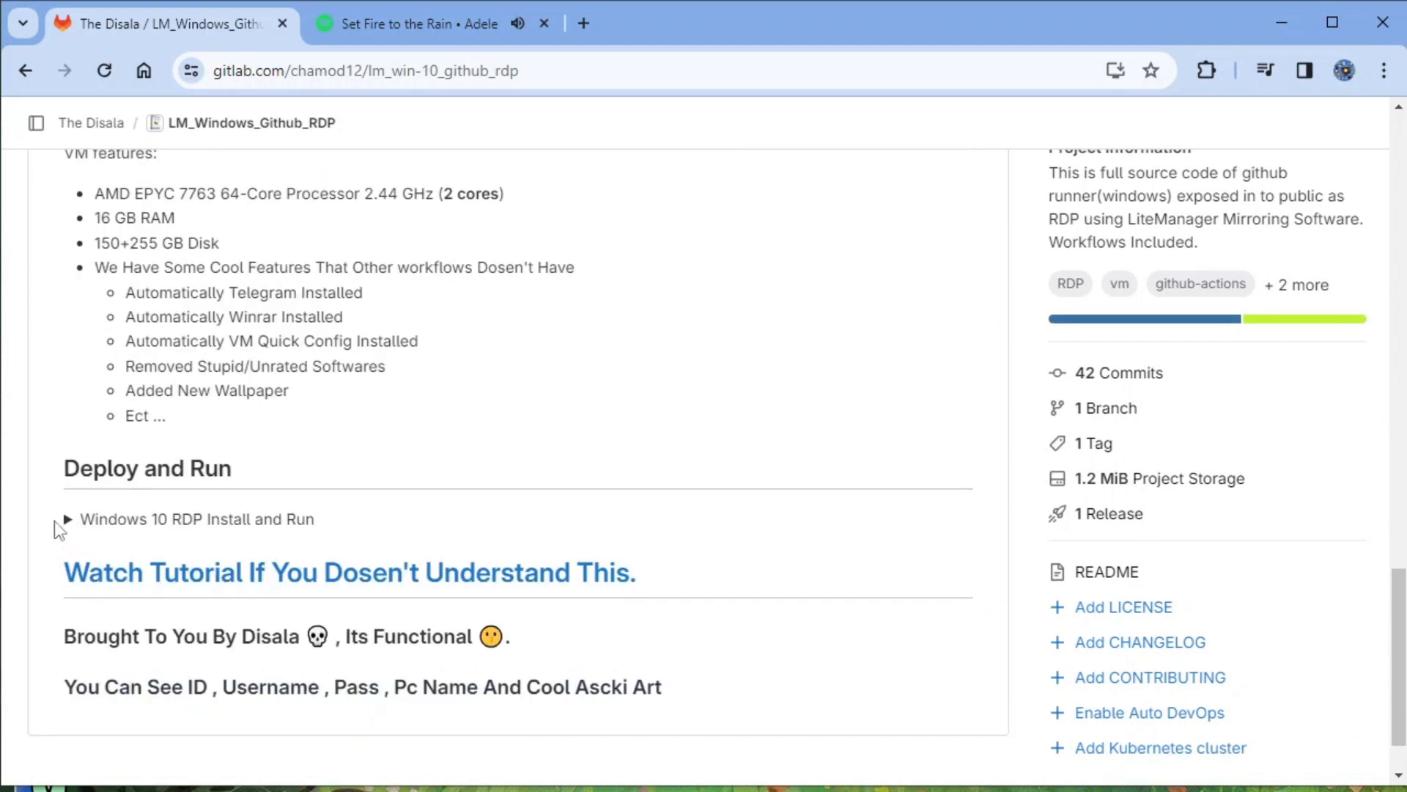
left_click(66, 519)
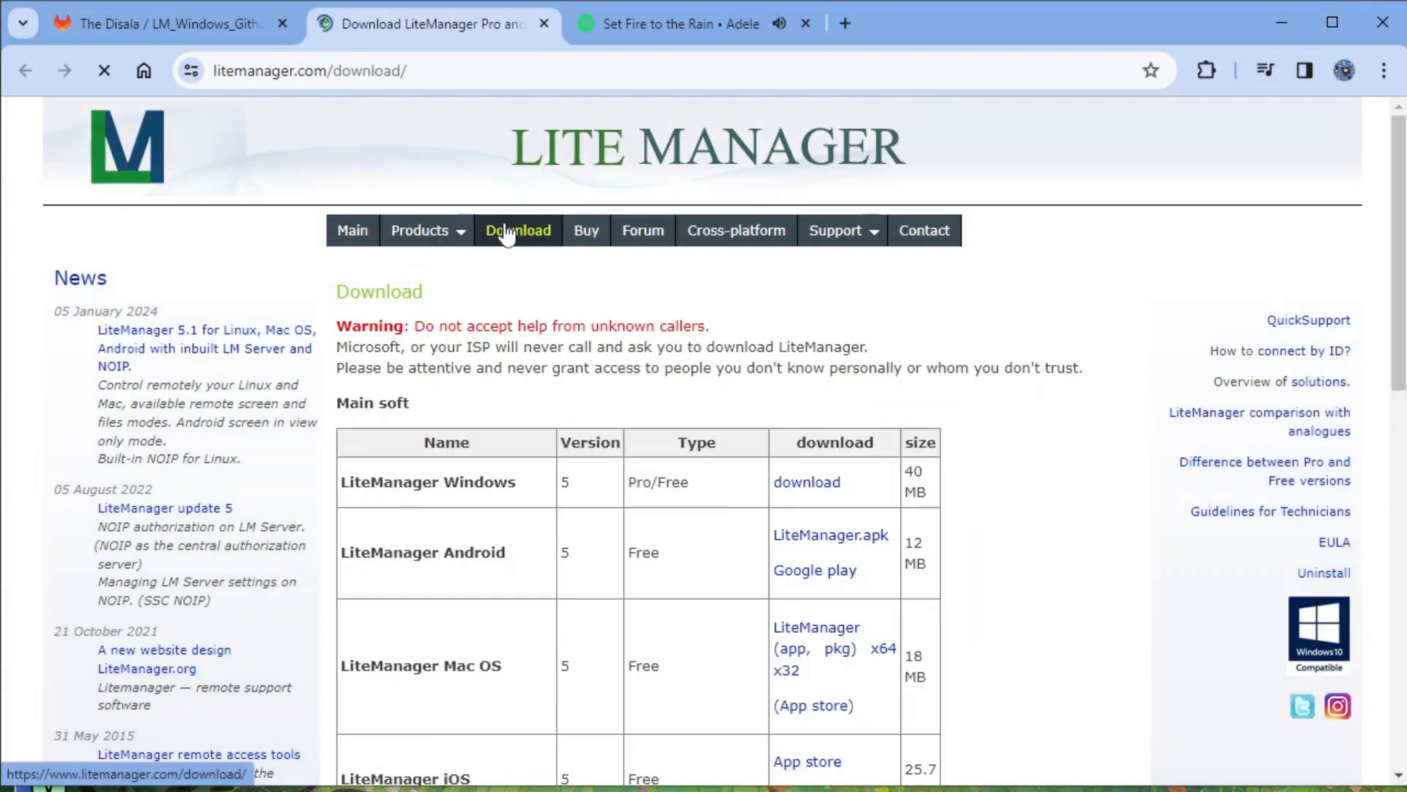
- Locate ROMViewer.exe in the QuickSupport without installation table and select its name
scroll("down", 3)
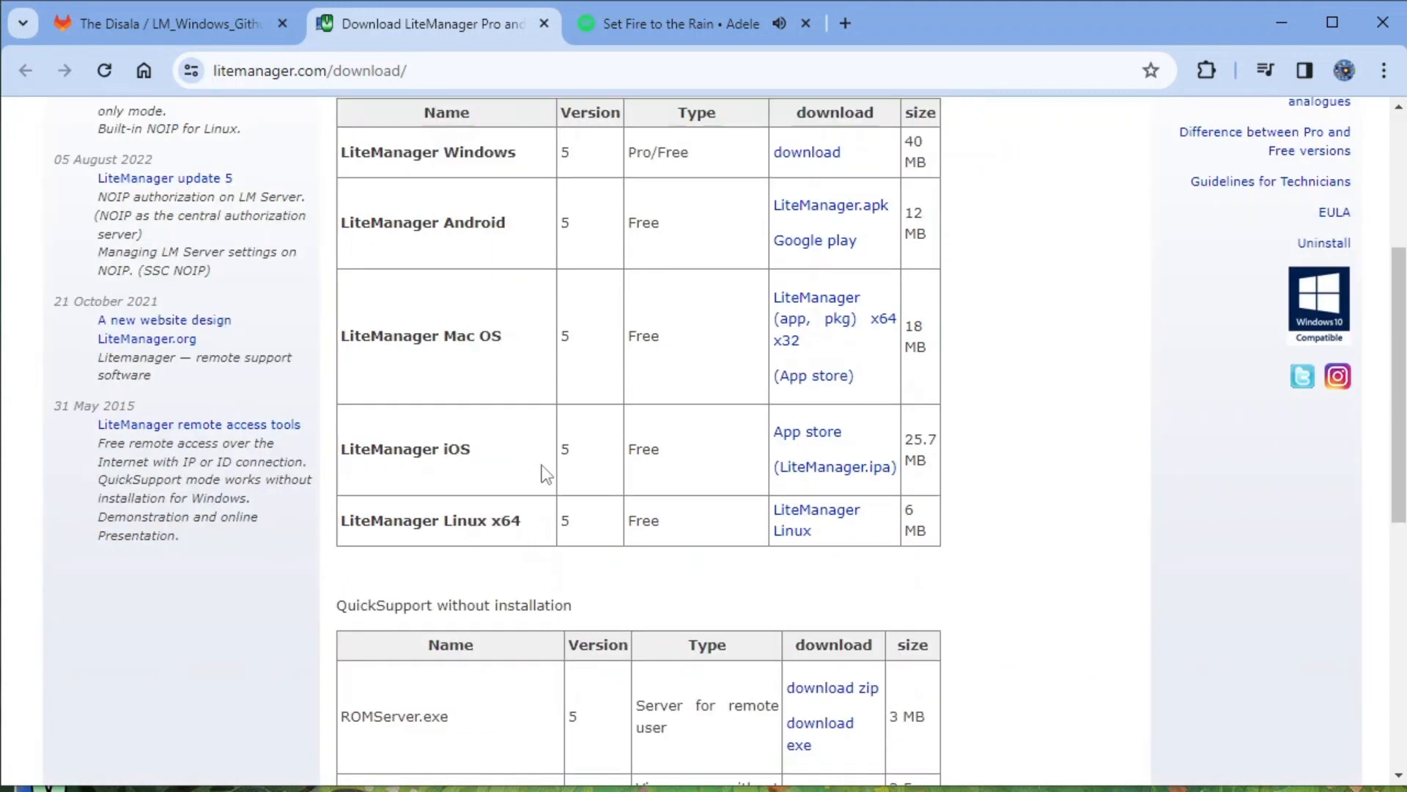
scroll("down", 3)
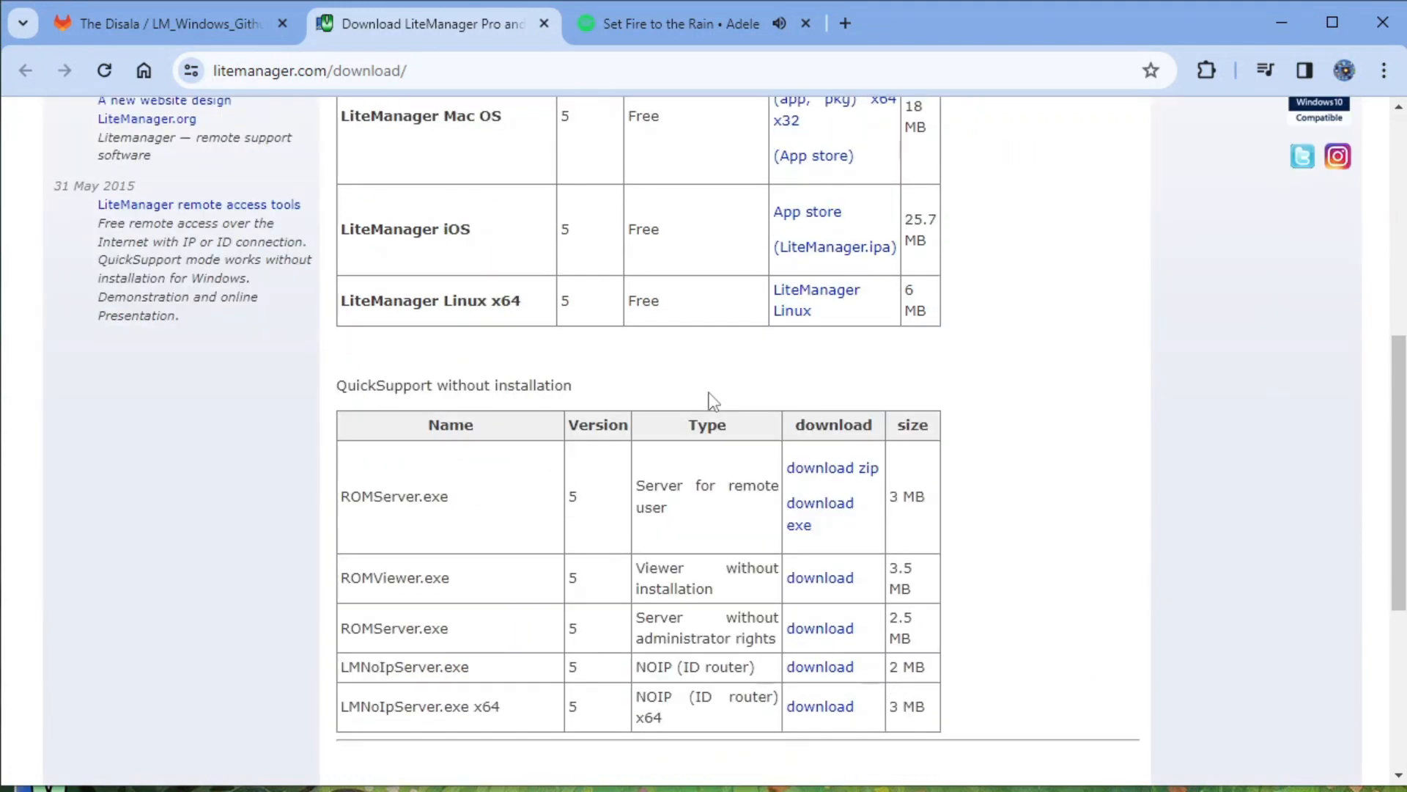
mouse_move(459, 523)
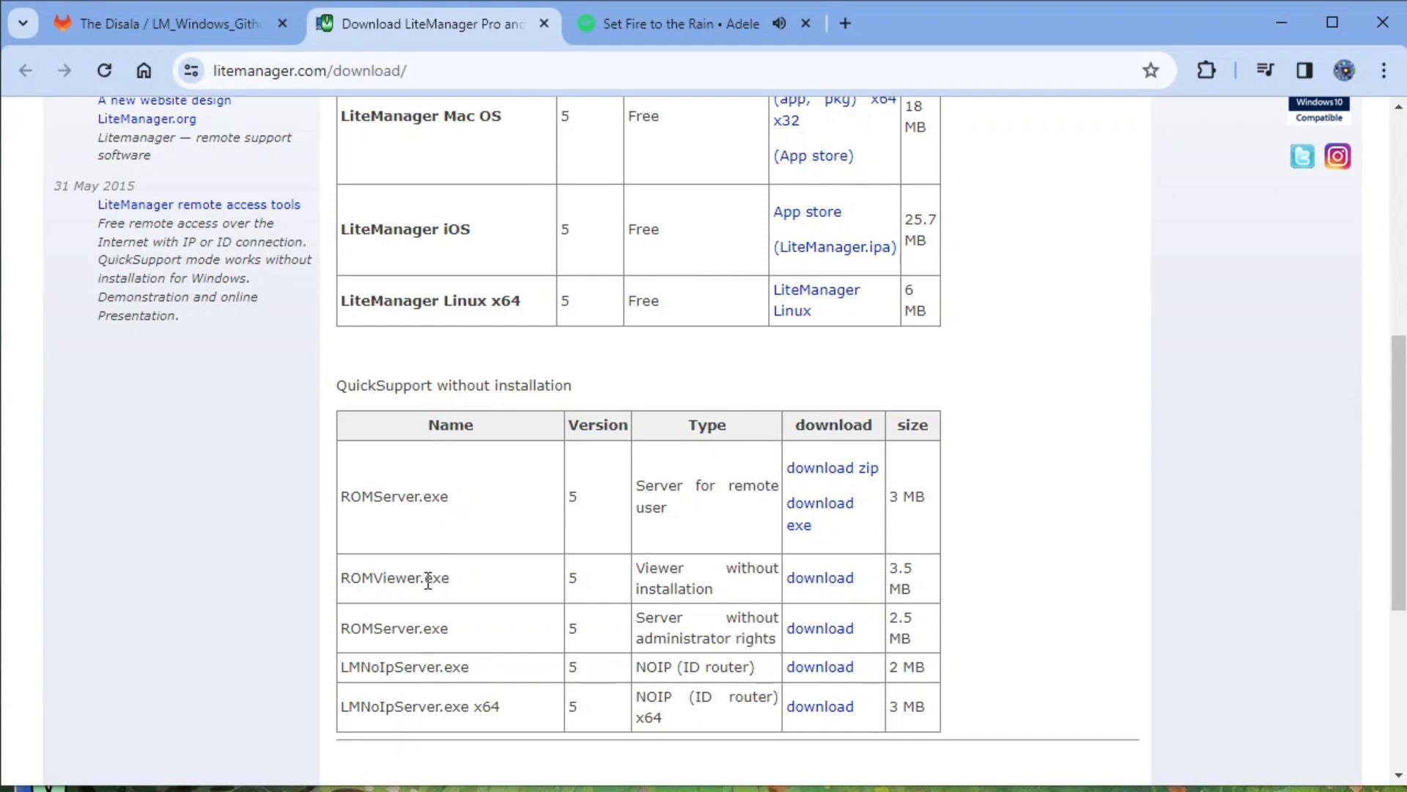
double_click(399, 578)
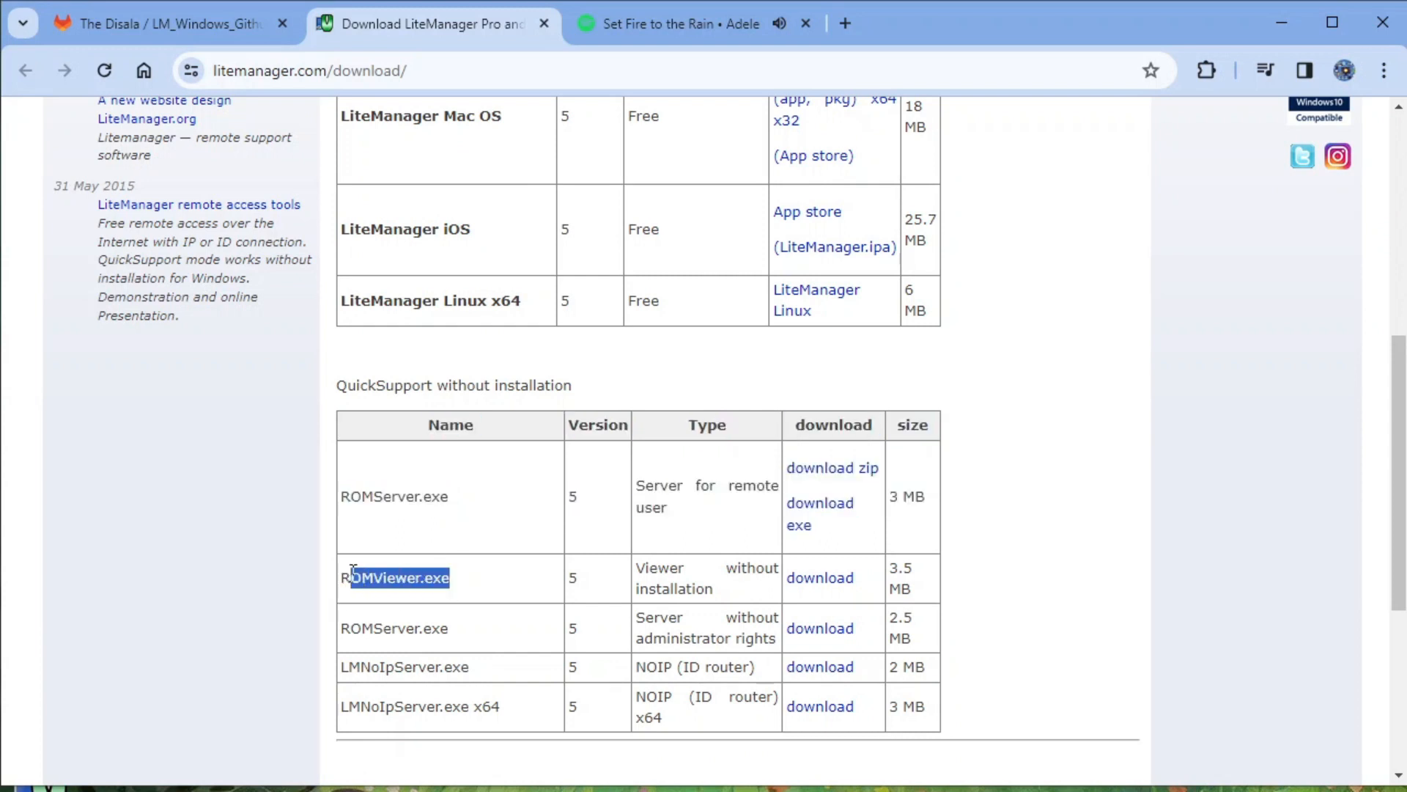
left_click(818, 577)
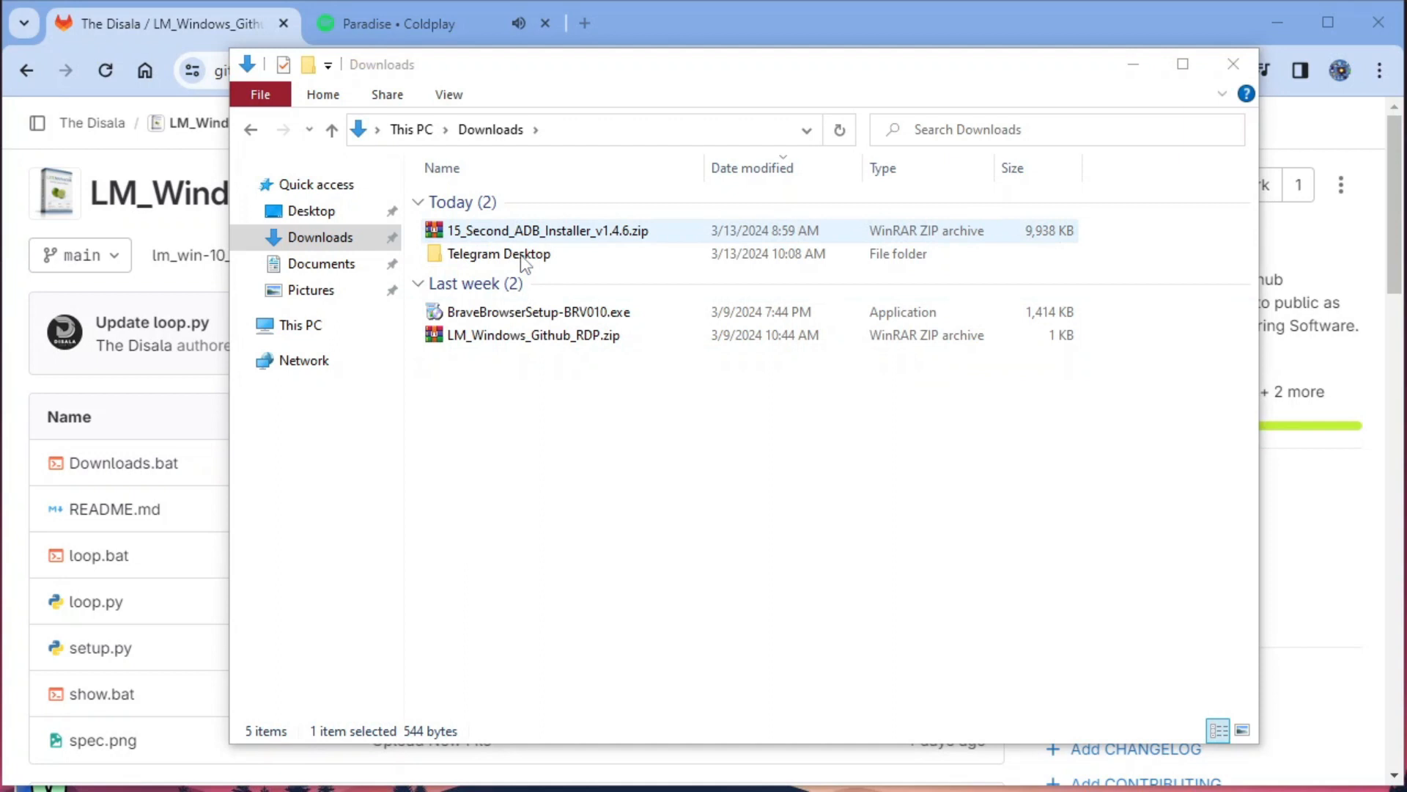
- Extract the workflow zip in Downloads and bring up actions for LM_Windows_Github_RDP.yml
right_click(524, 334)
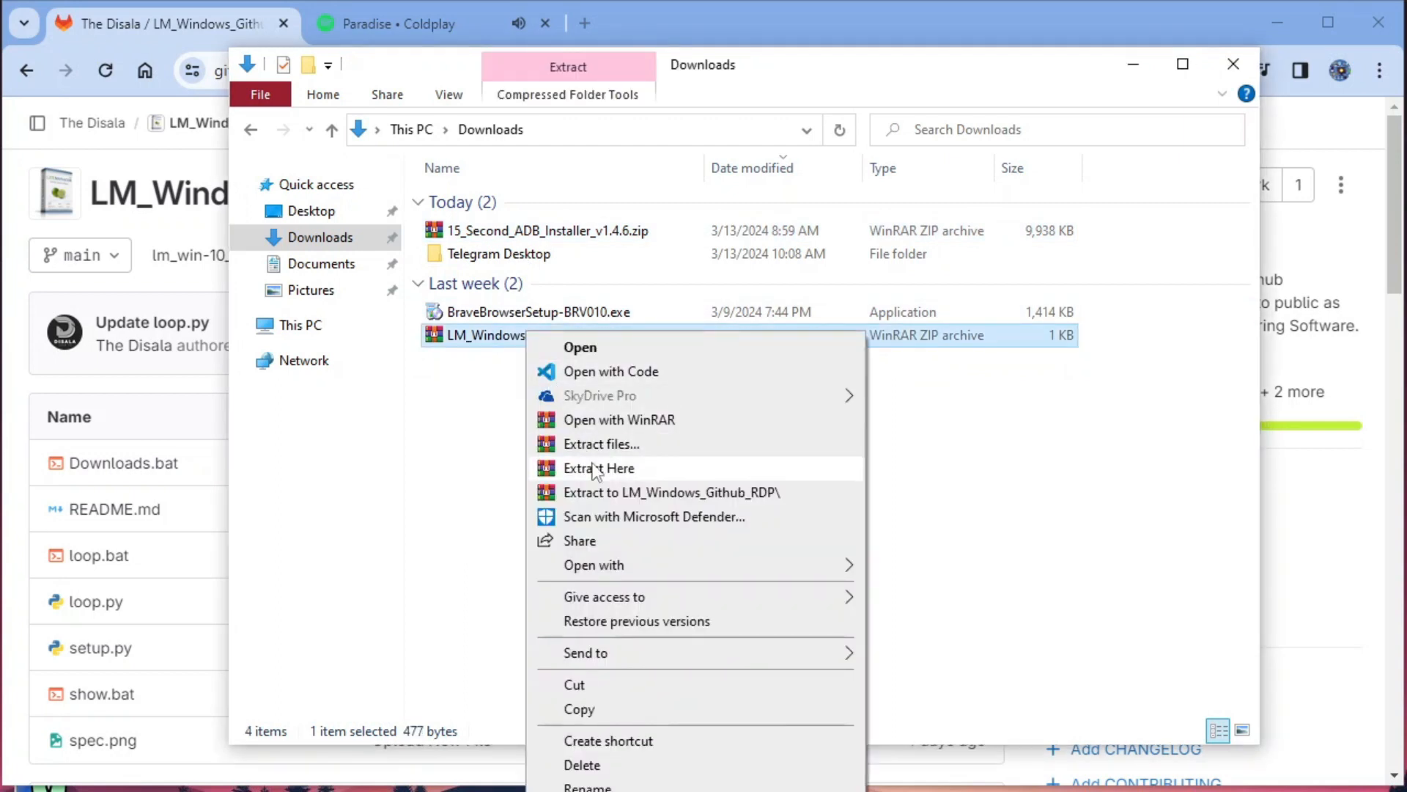
left_click(598, 468)
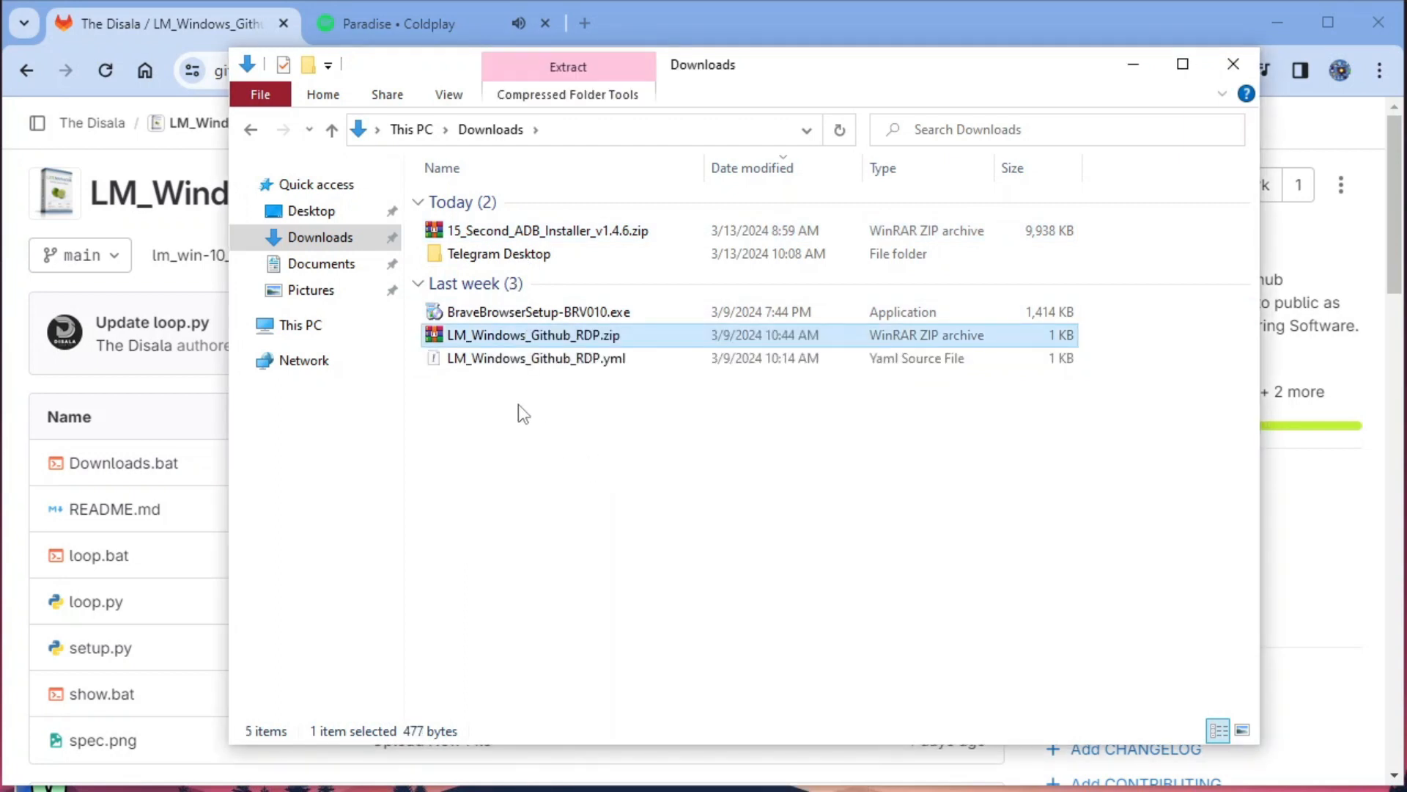
right_click(535, 357)
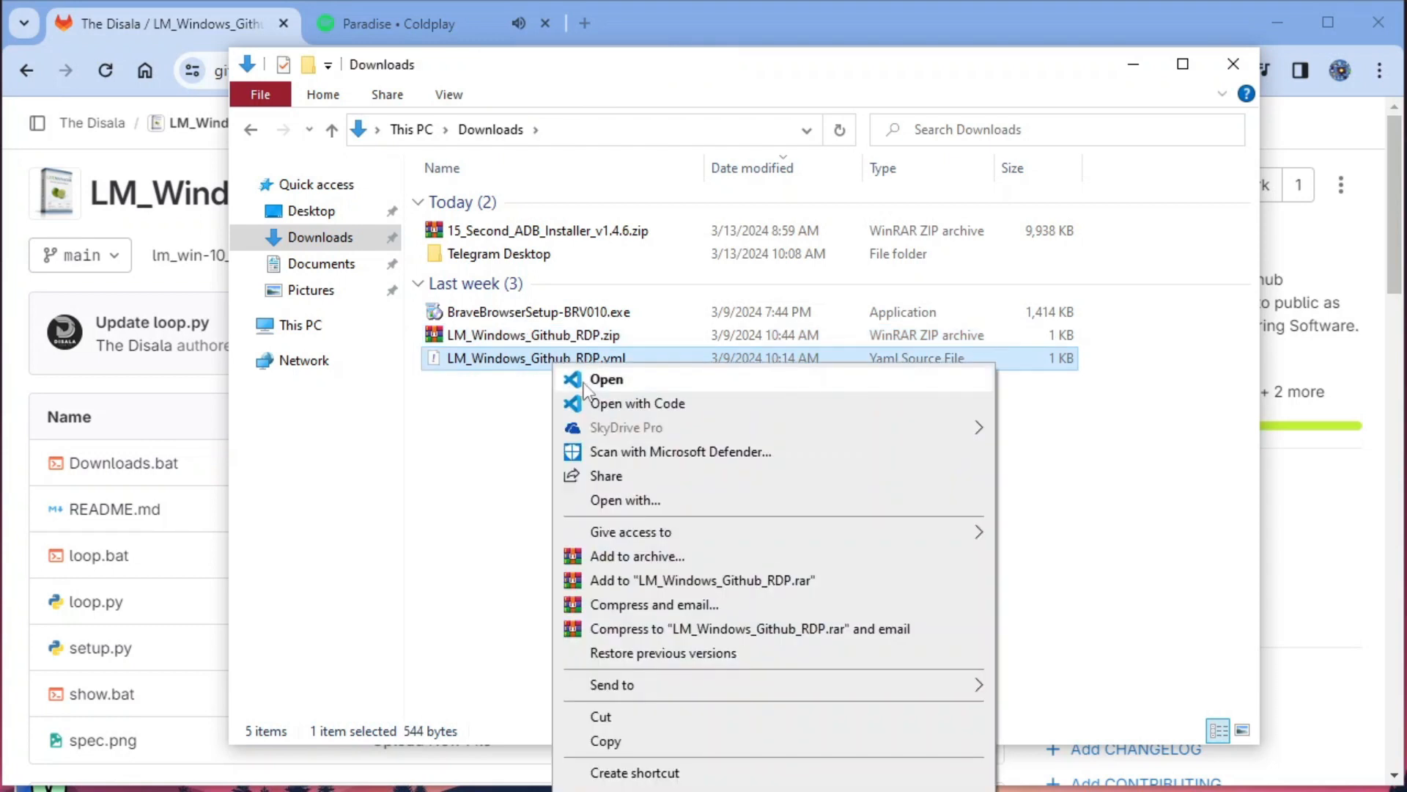
mouse_move(610, 439)
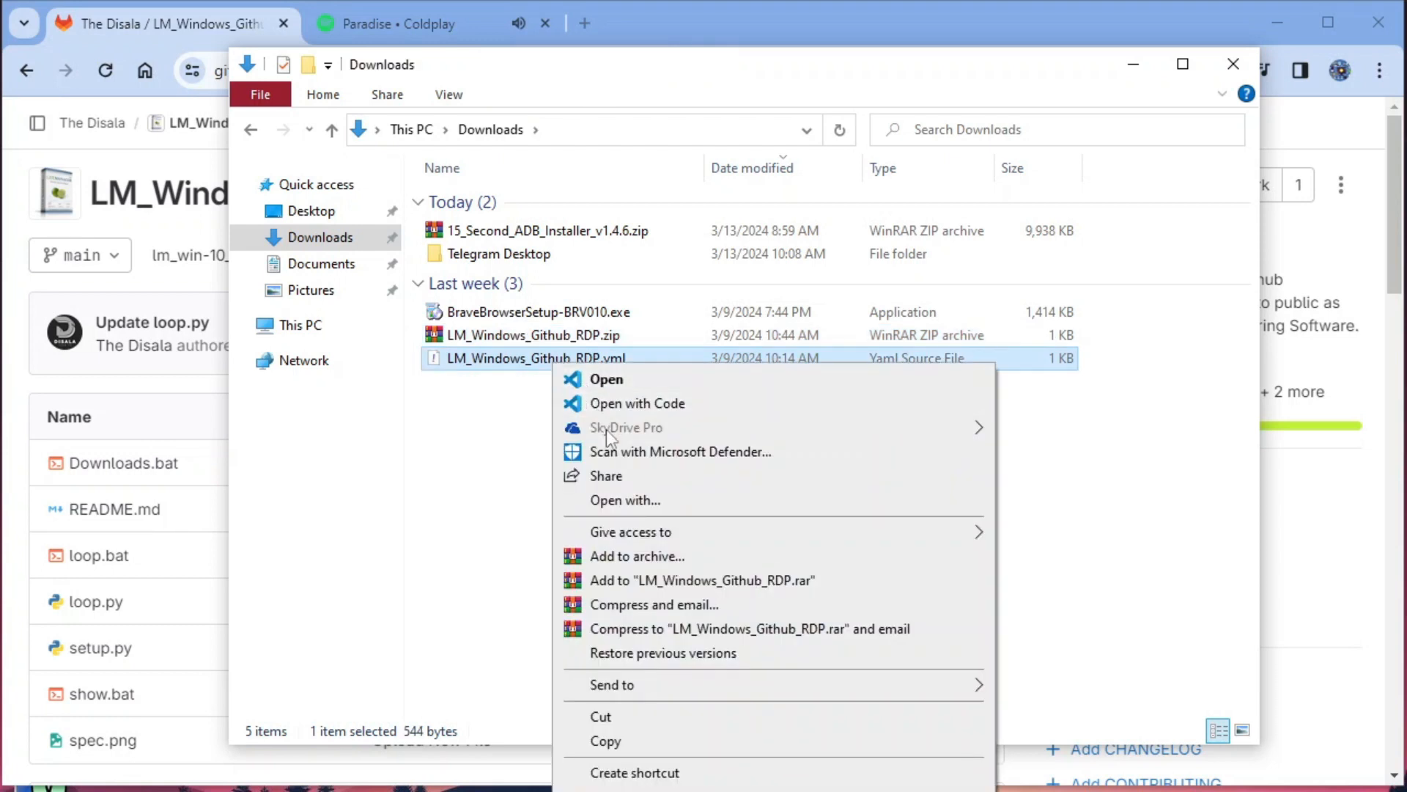
mouse_move(624, 500)
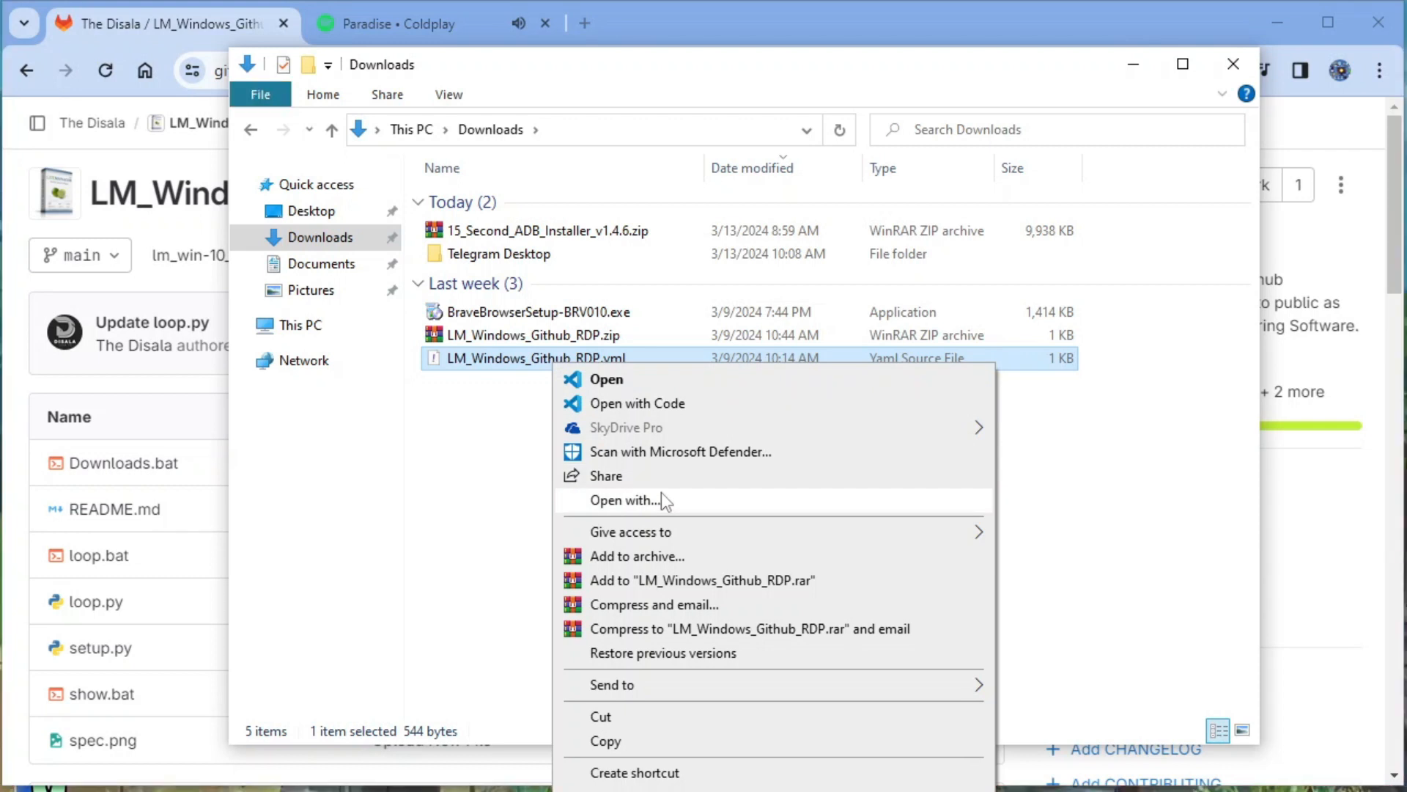
- View LM_Windows_Github_RDP.yml in Notepad, then close it back to the Downloads folder
left_click(625, 500)
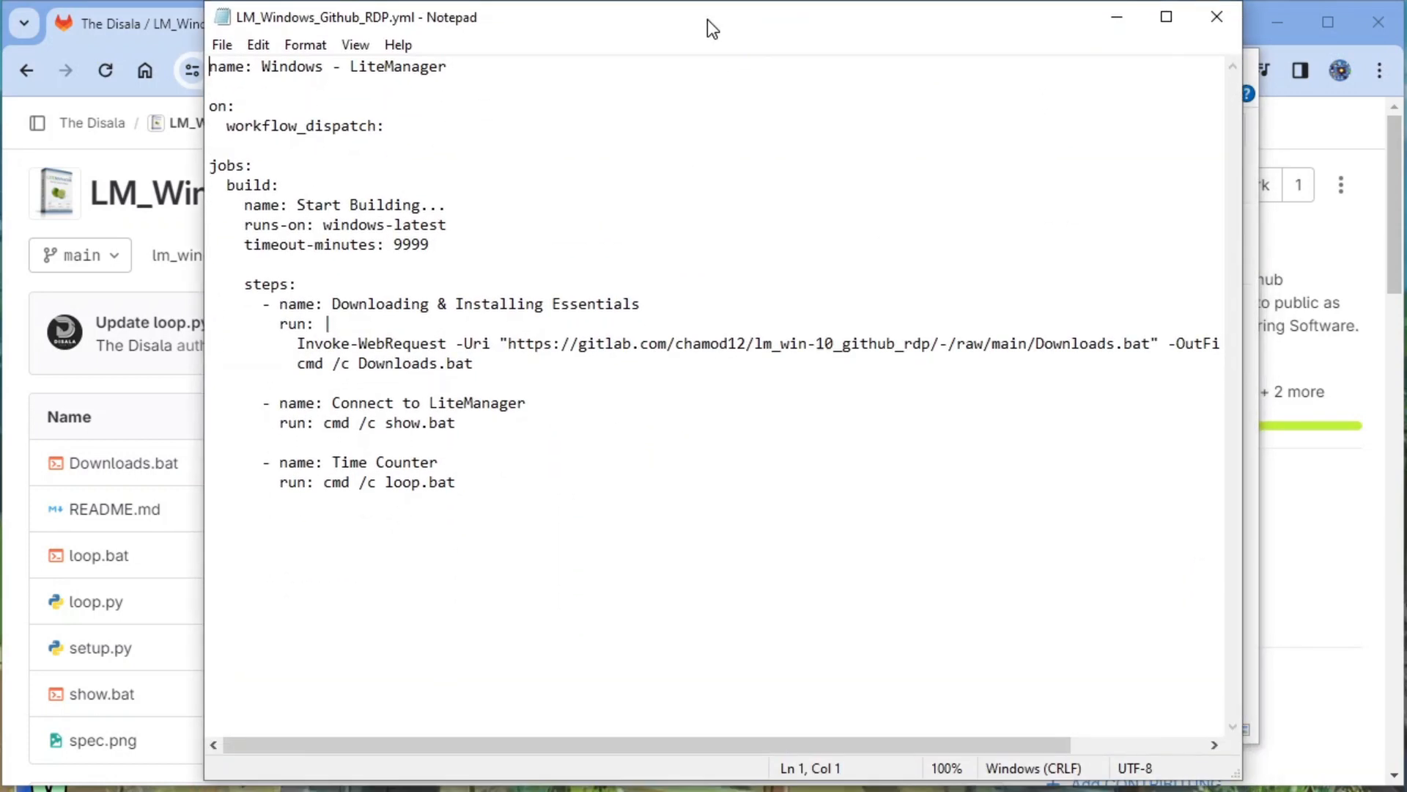
left_click(713, 400)
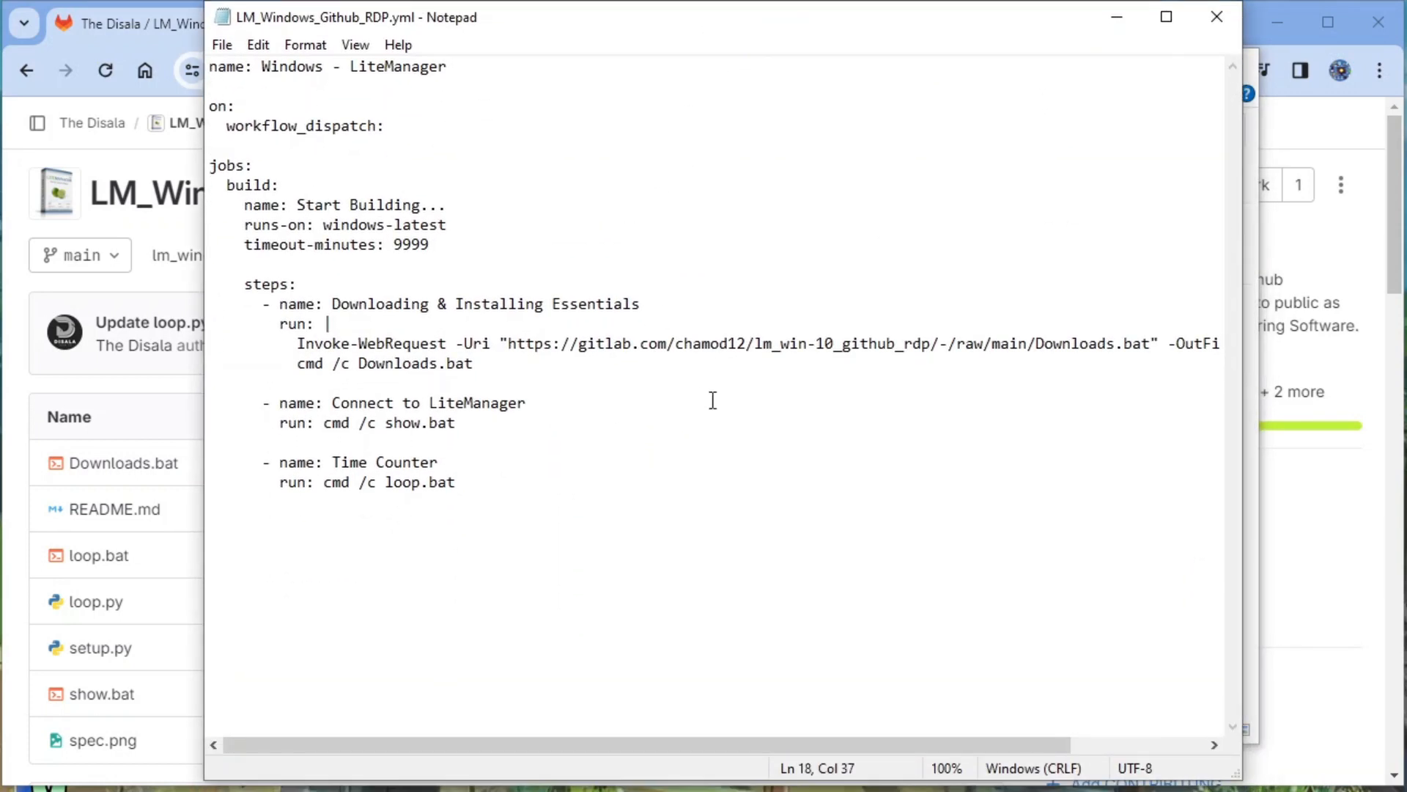
left_click(456, 422)
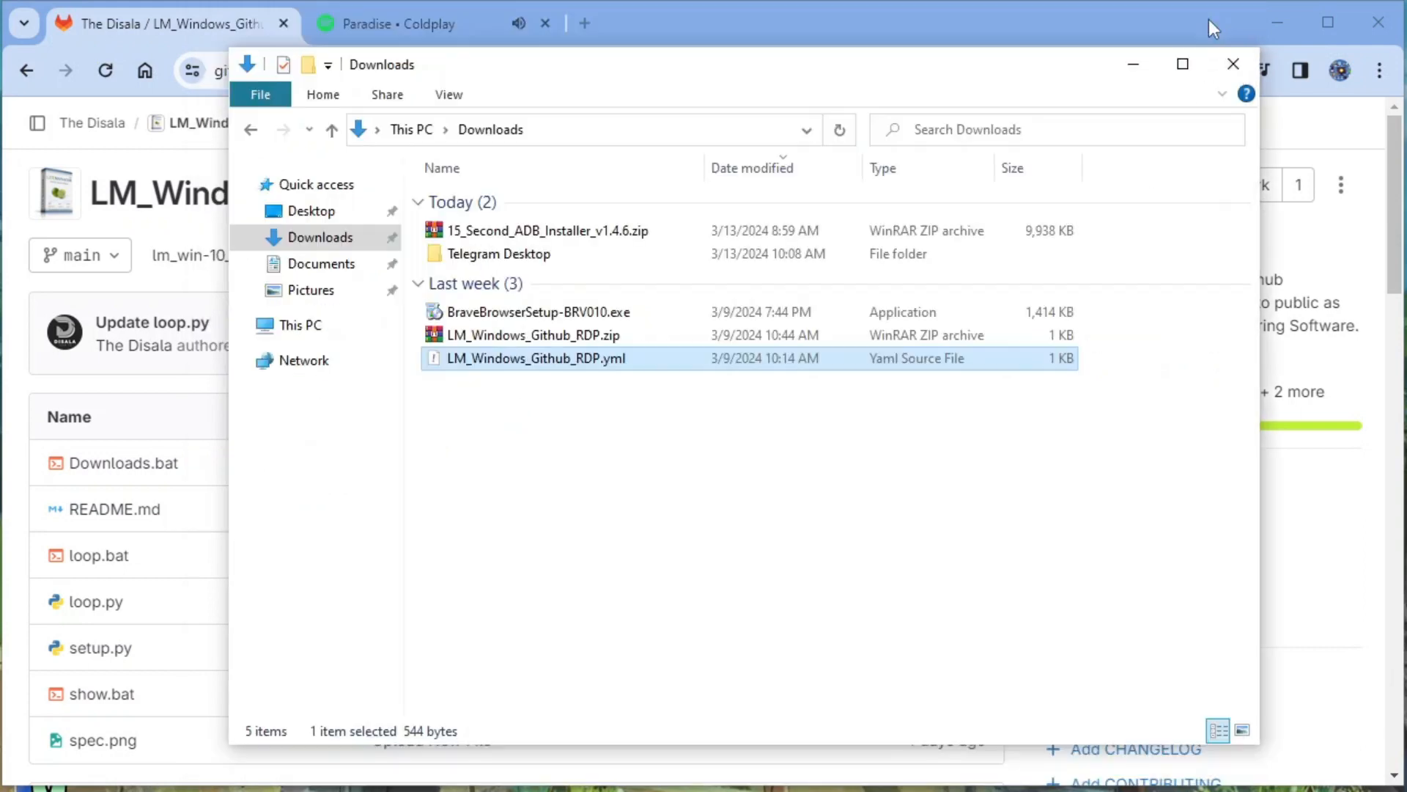
- Create a new public repository named turbo-giggle under NathanSJones
left_click(1233, 63)
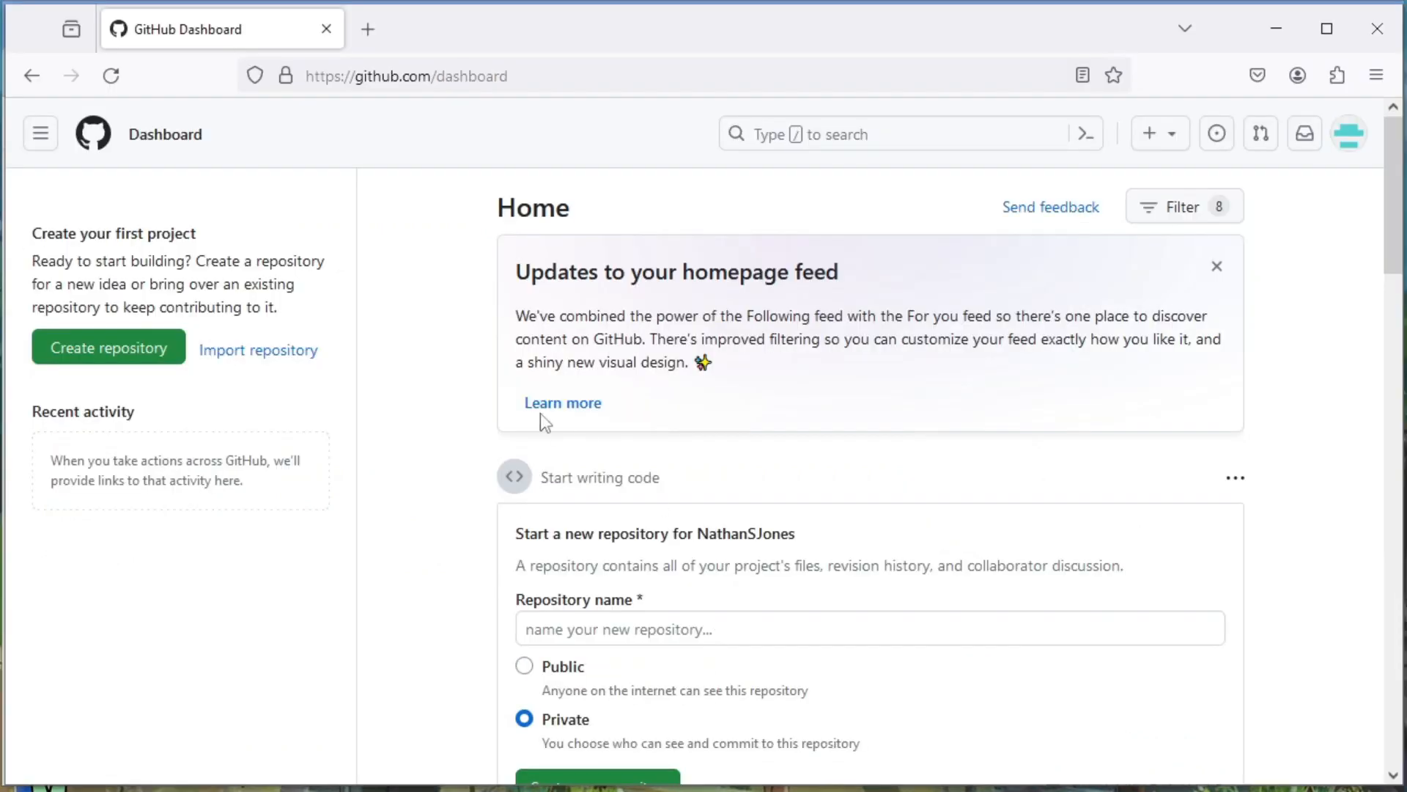
left_click(107, 348)
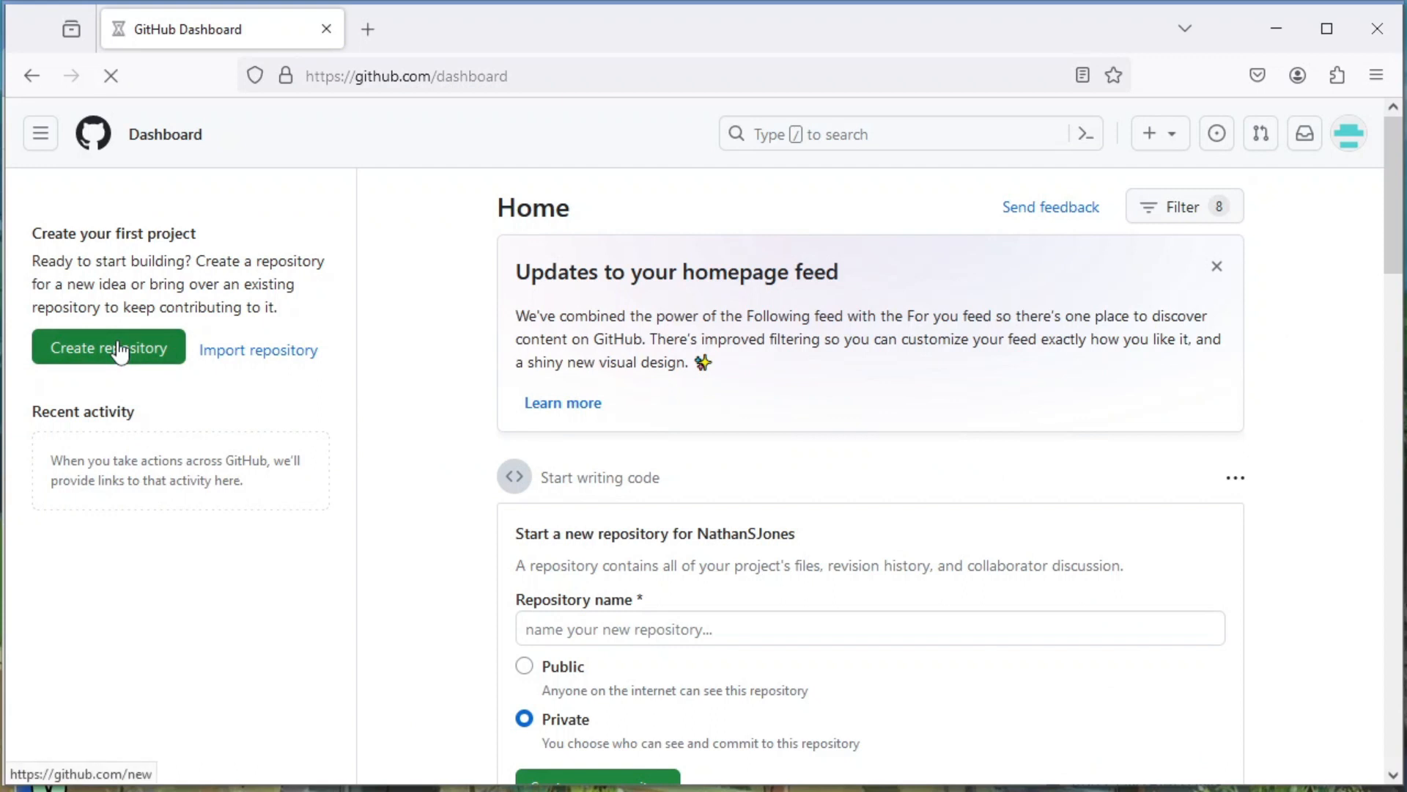
left_click(107, 347)
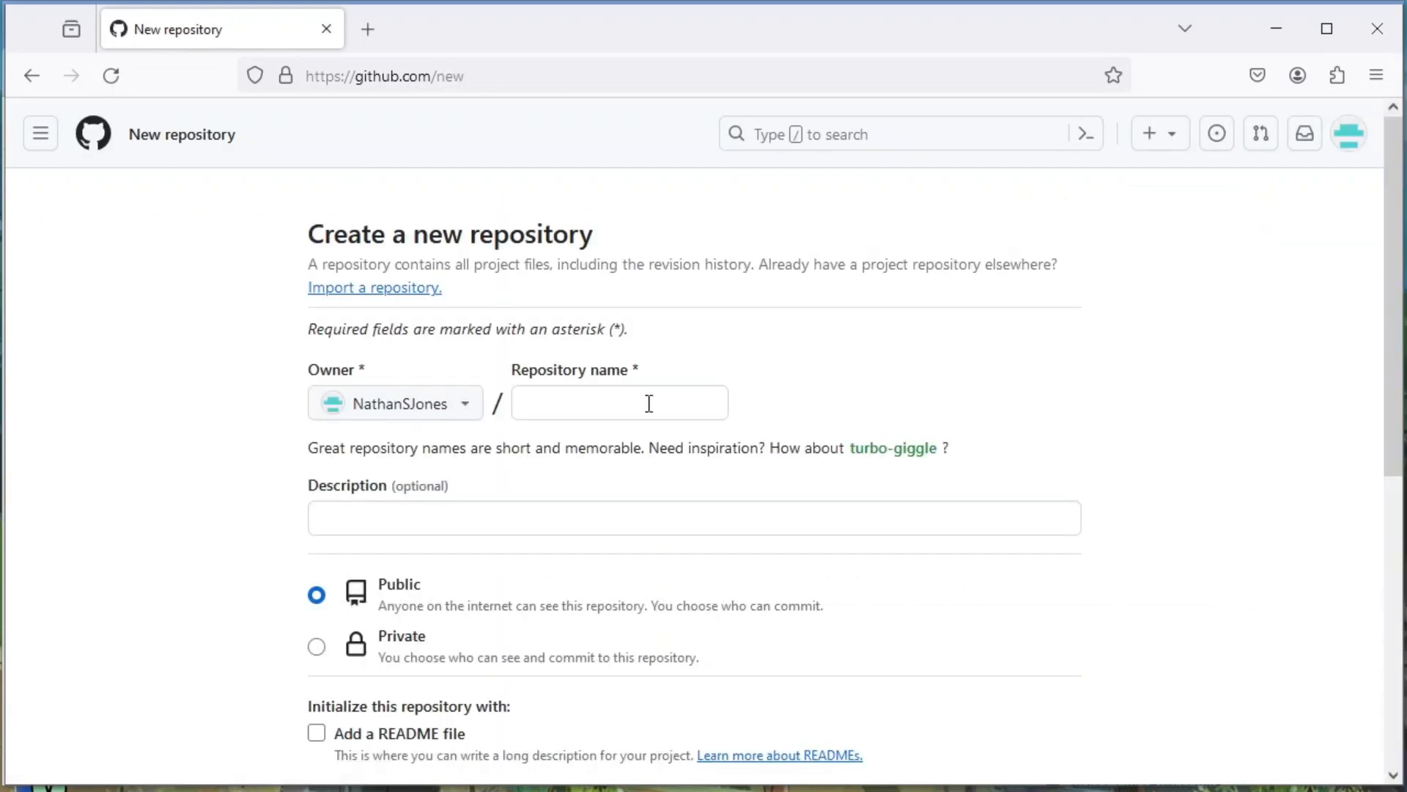
type("turbo-giggle")
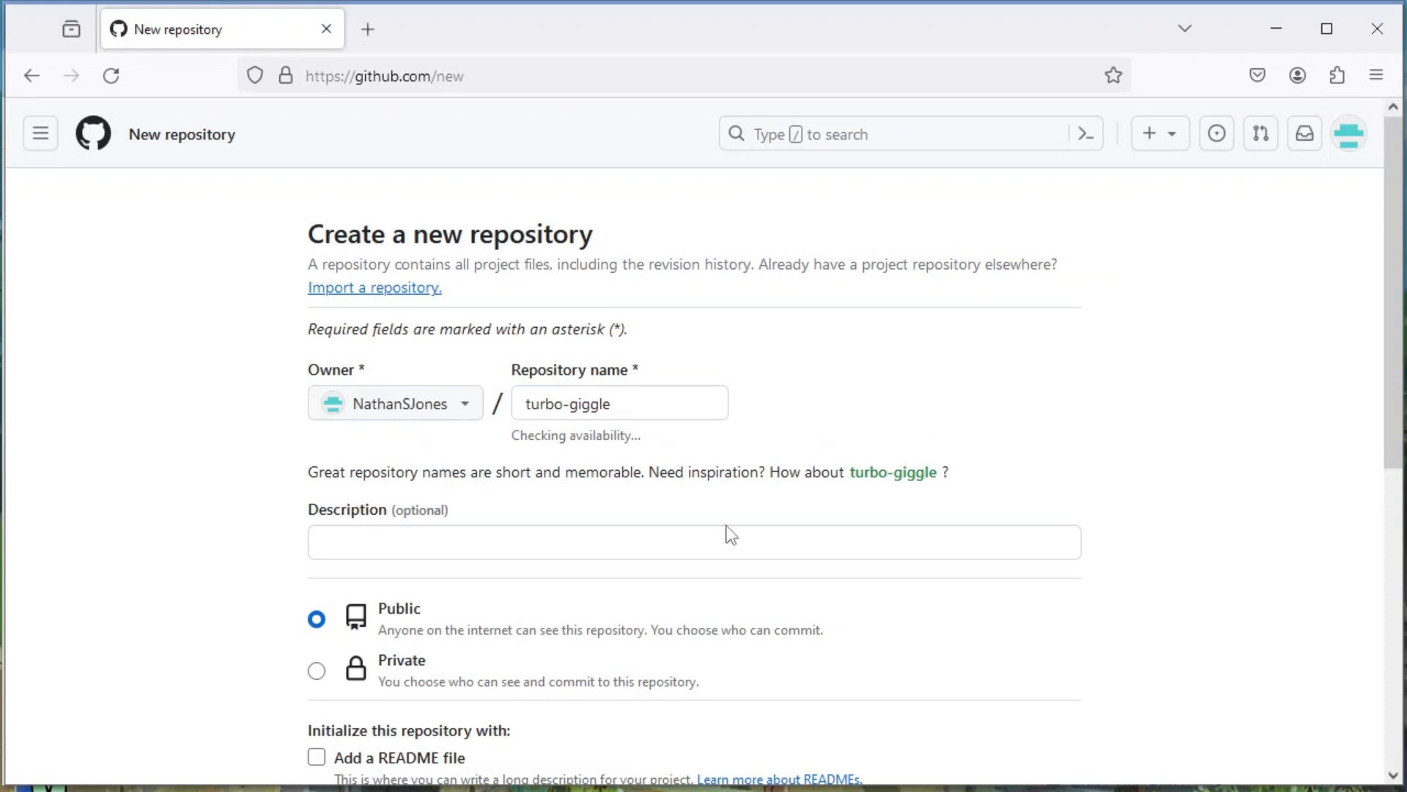
scroll("down", 3)
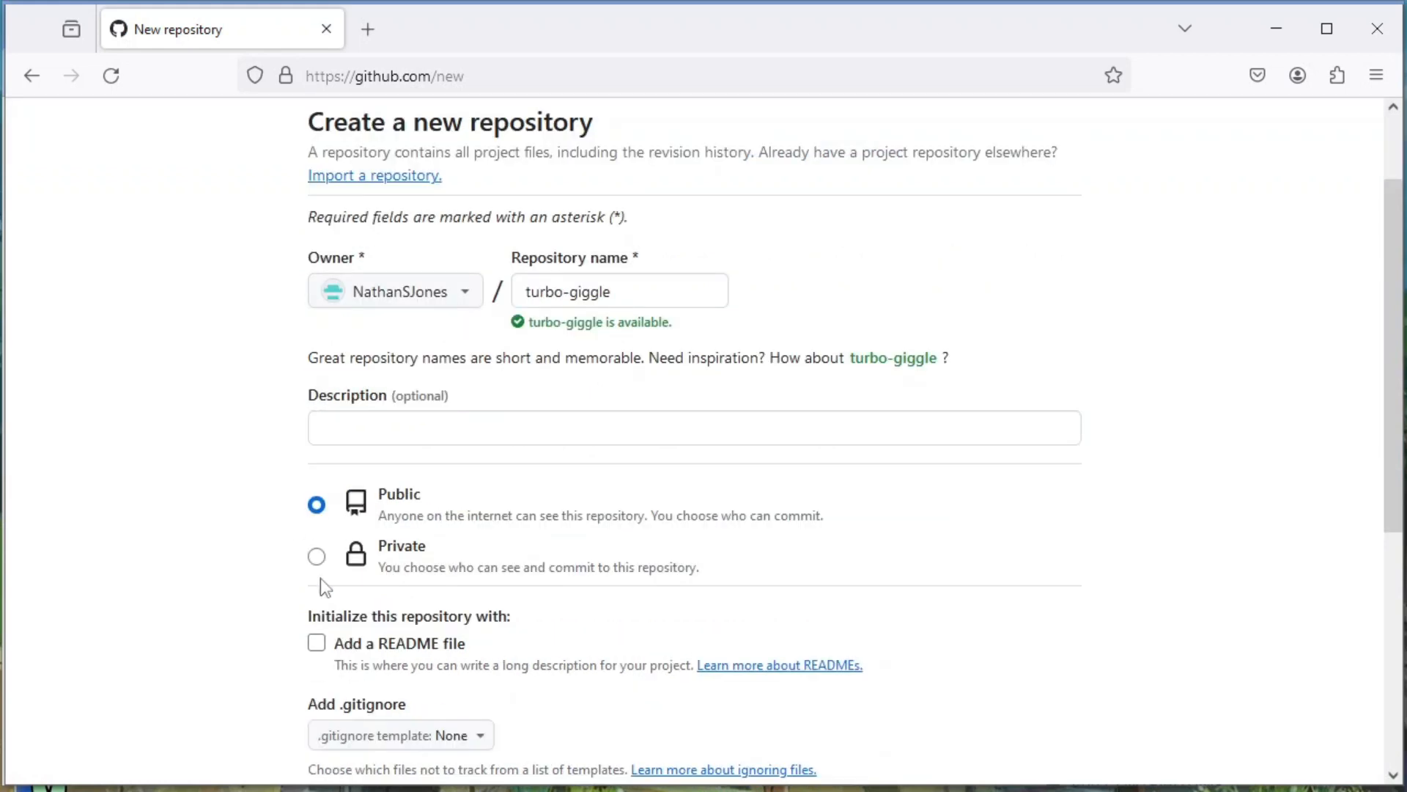
left_click(996, 660)
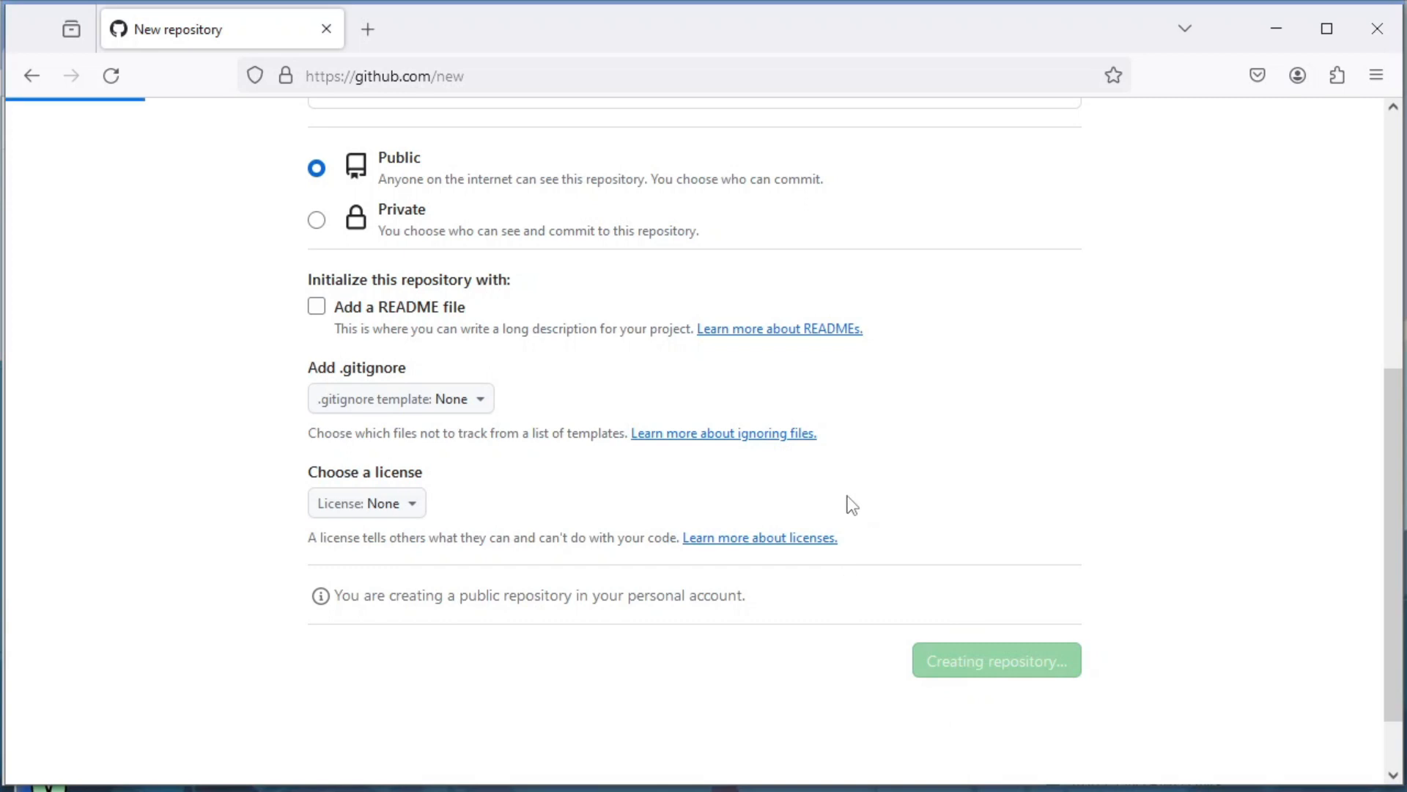
left_click(994, 661)
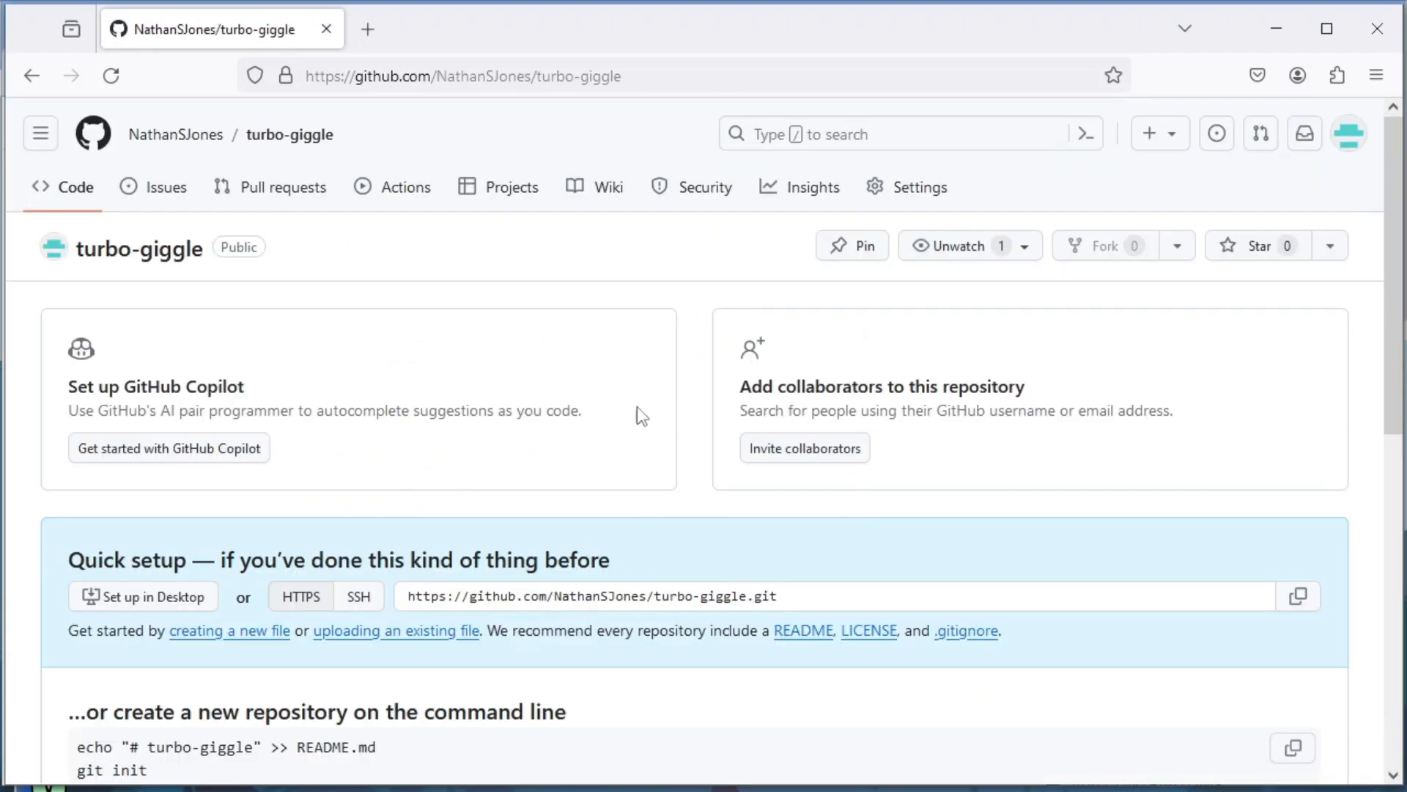
mouse_move(384, 242)
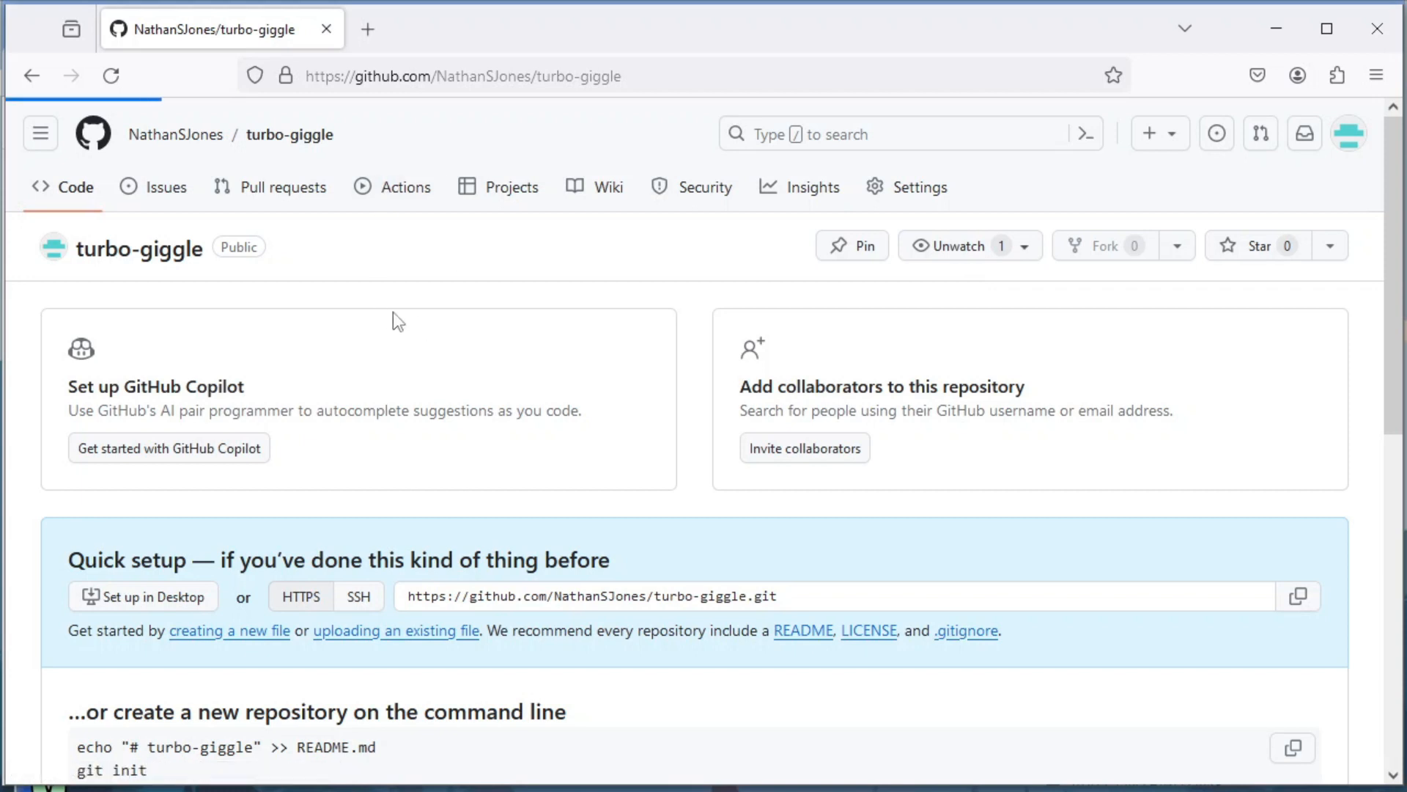
- Commit the pasted LiteManager YAML as main.yml under .github/workflows in turbo-giggle
left_click(406, 187)
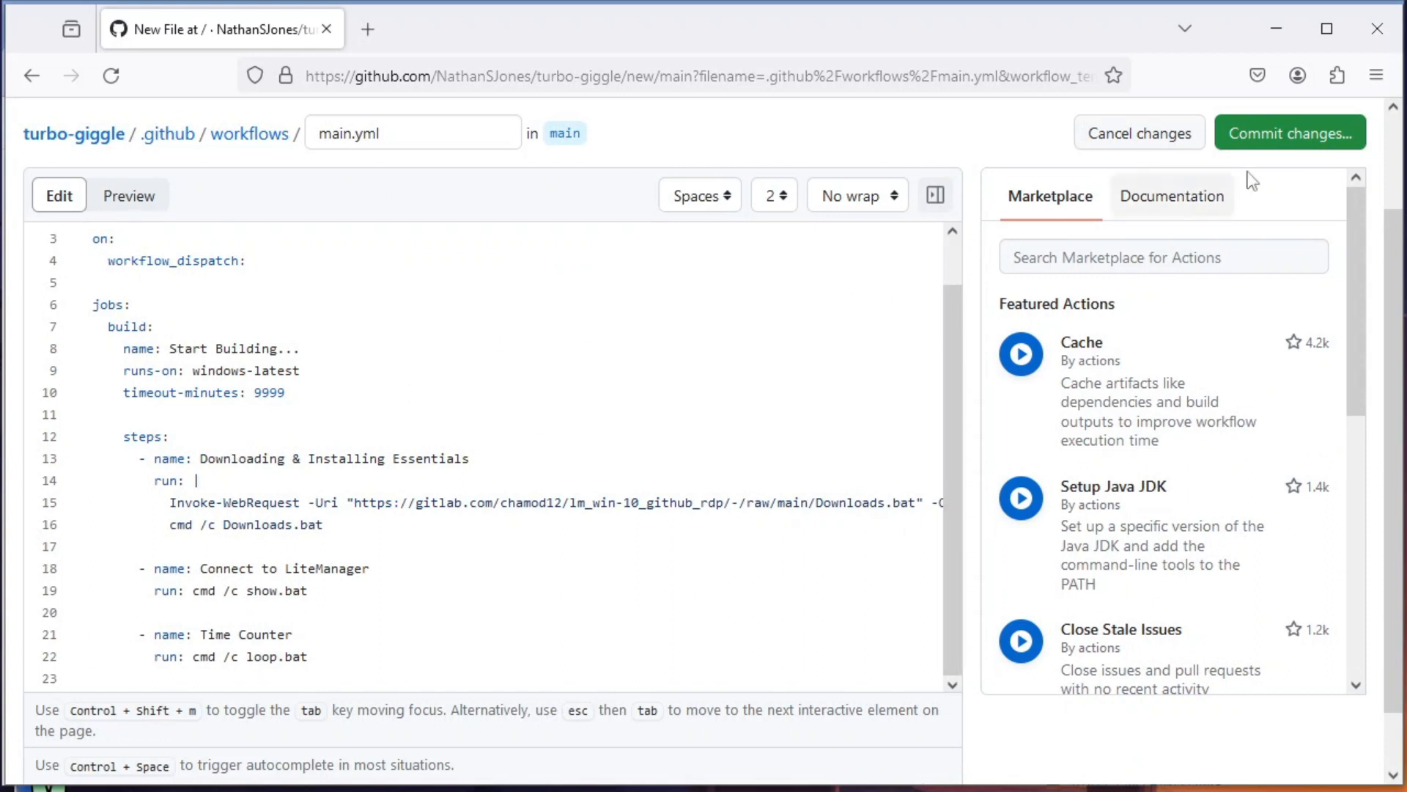
left_click(1290, 134)
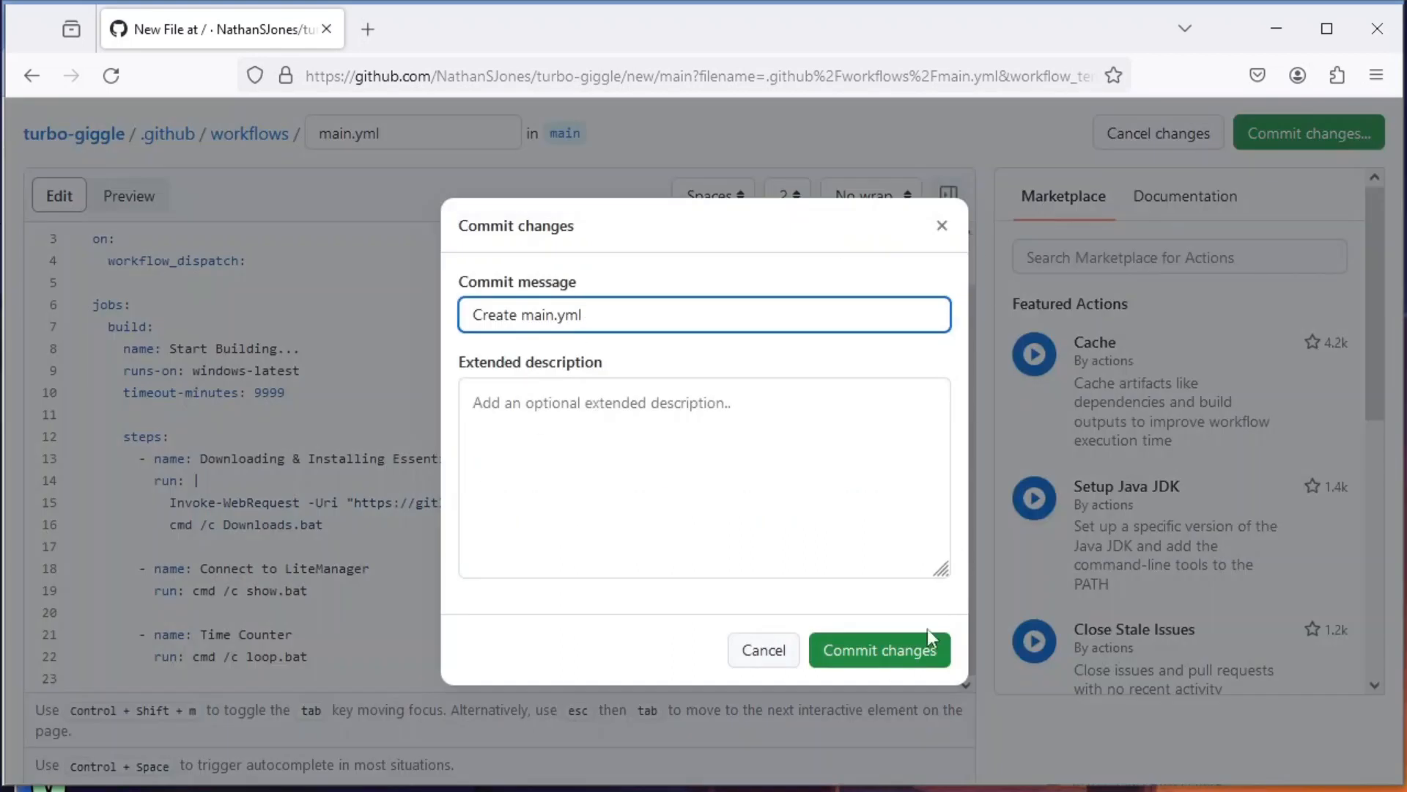
left_click(878, 650)
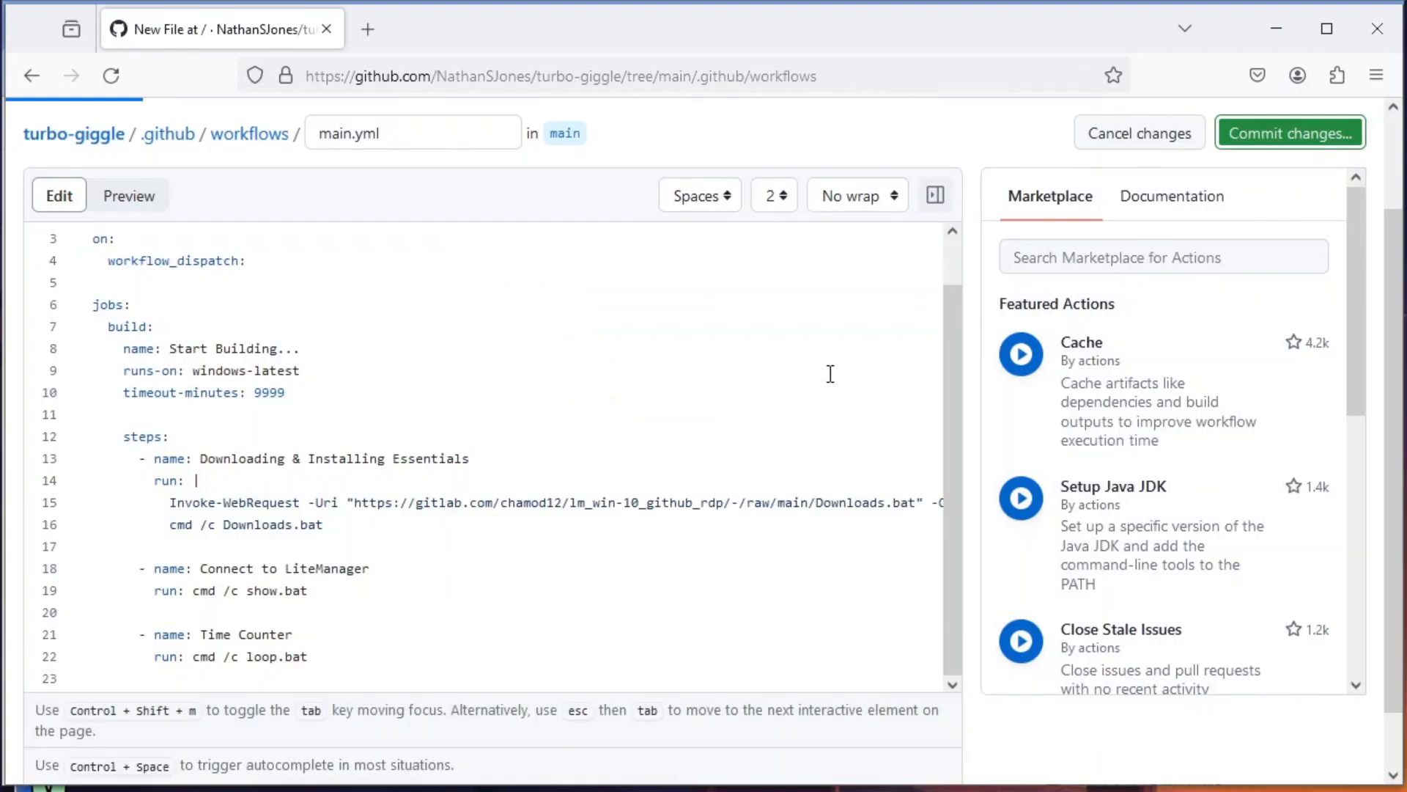
left_click(1288, 133)
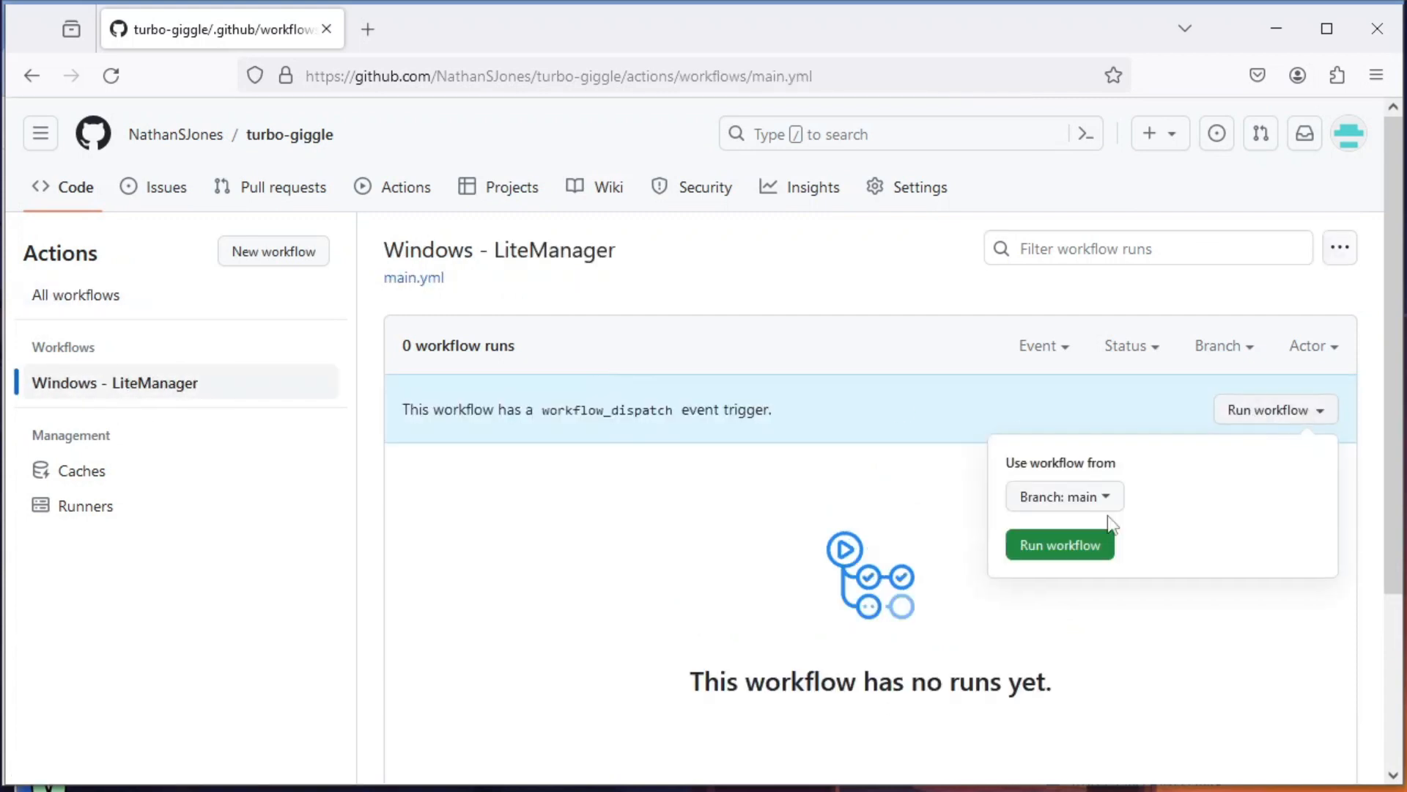
- Run the Windows - LiteManager workflow manually and view run #2's Start Building job log
left_click(1059, 545)
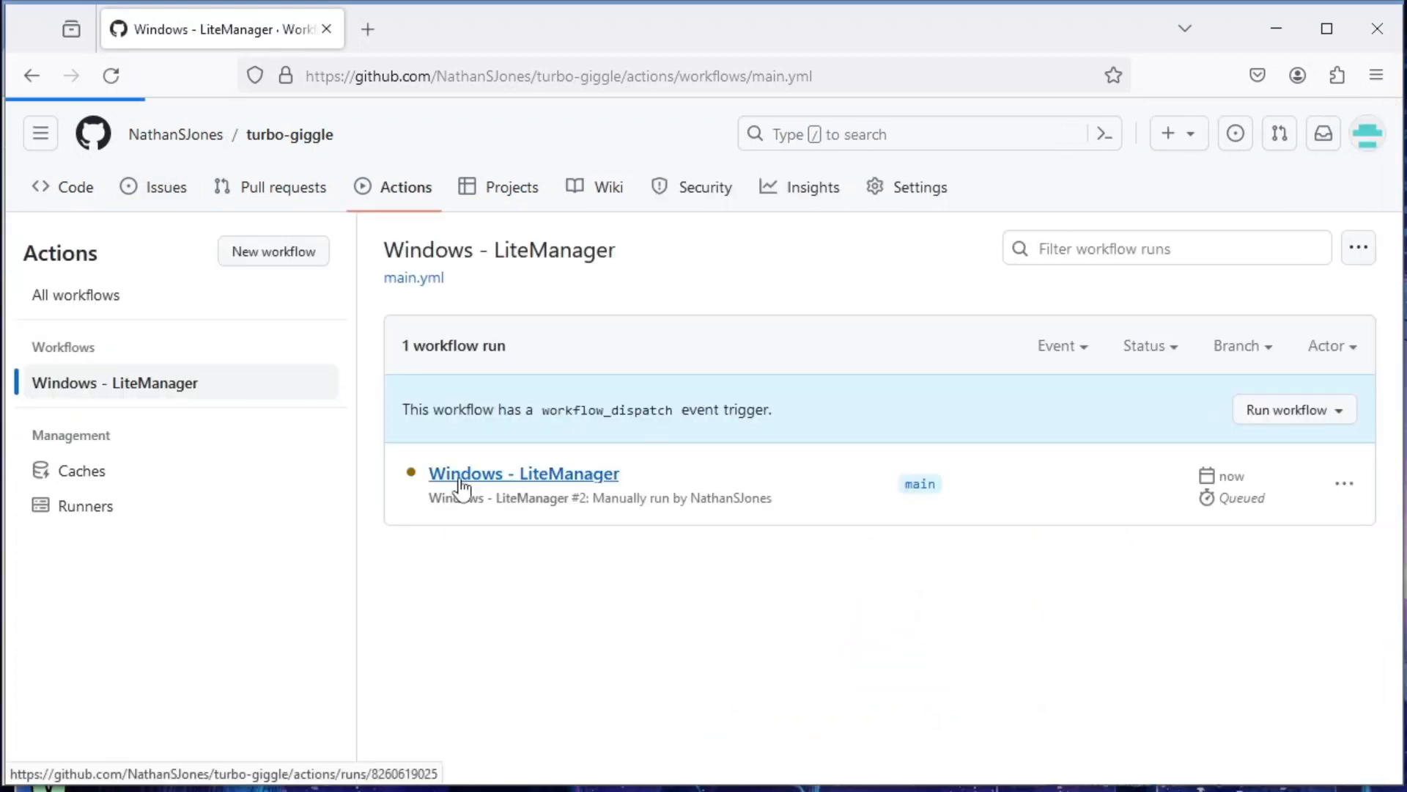
left_click(524, 474)
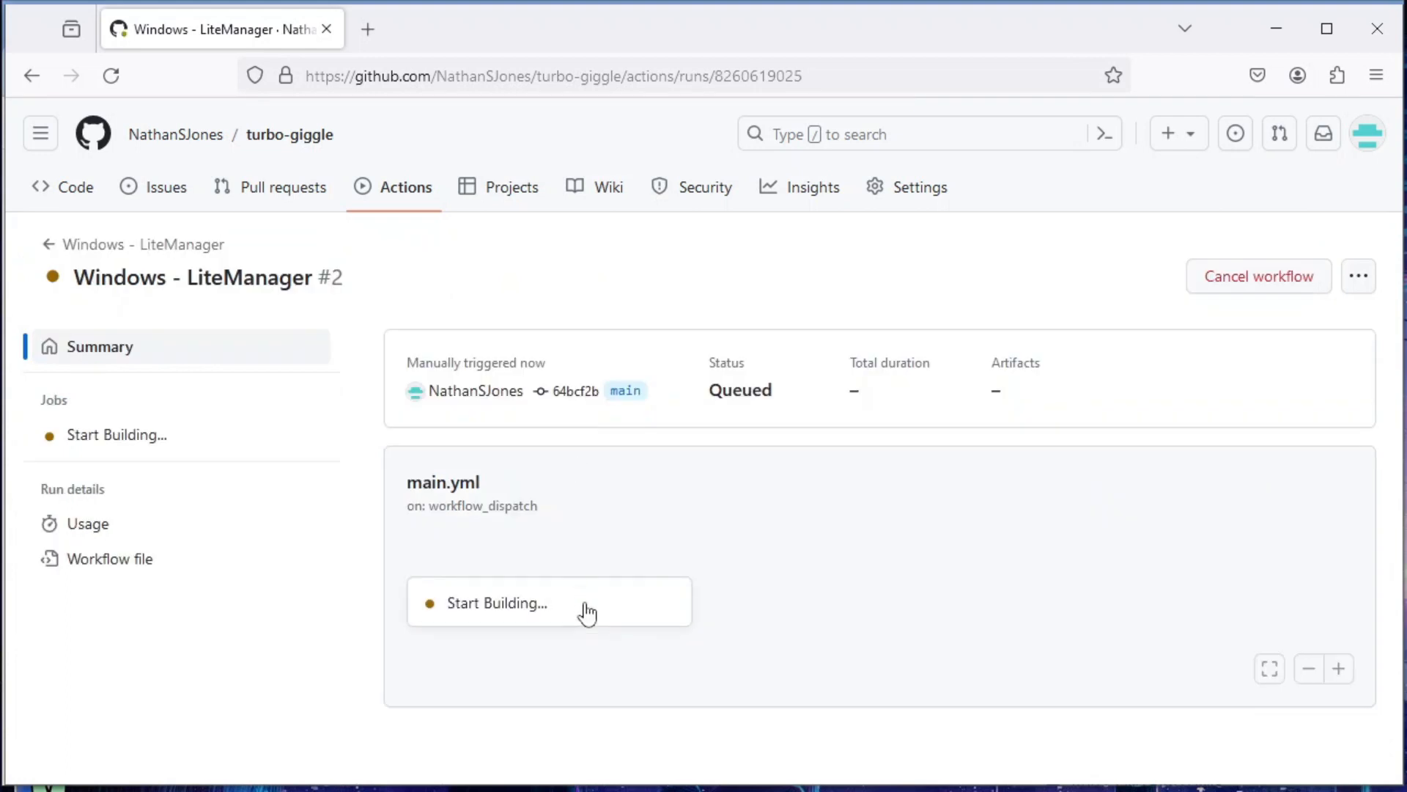
left_click(497, 603)
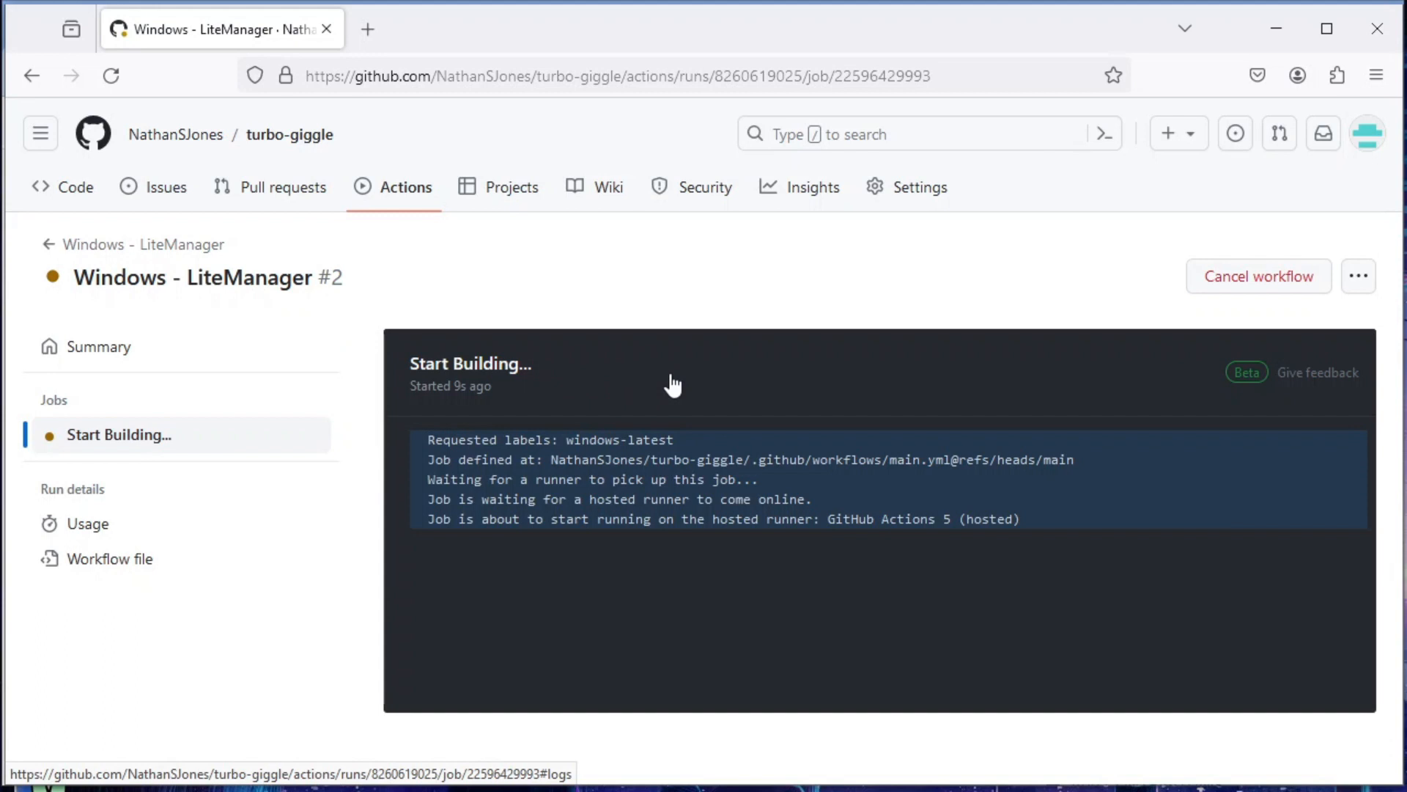
mouse_move(282, 258)
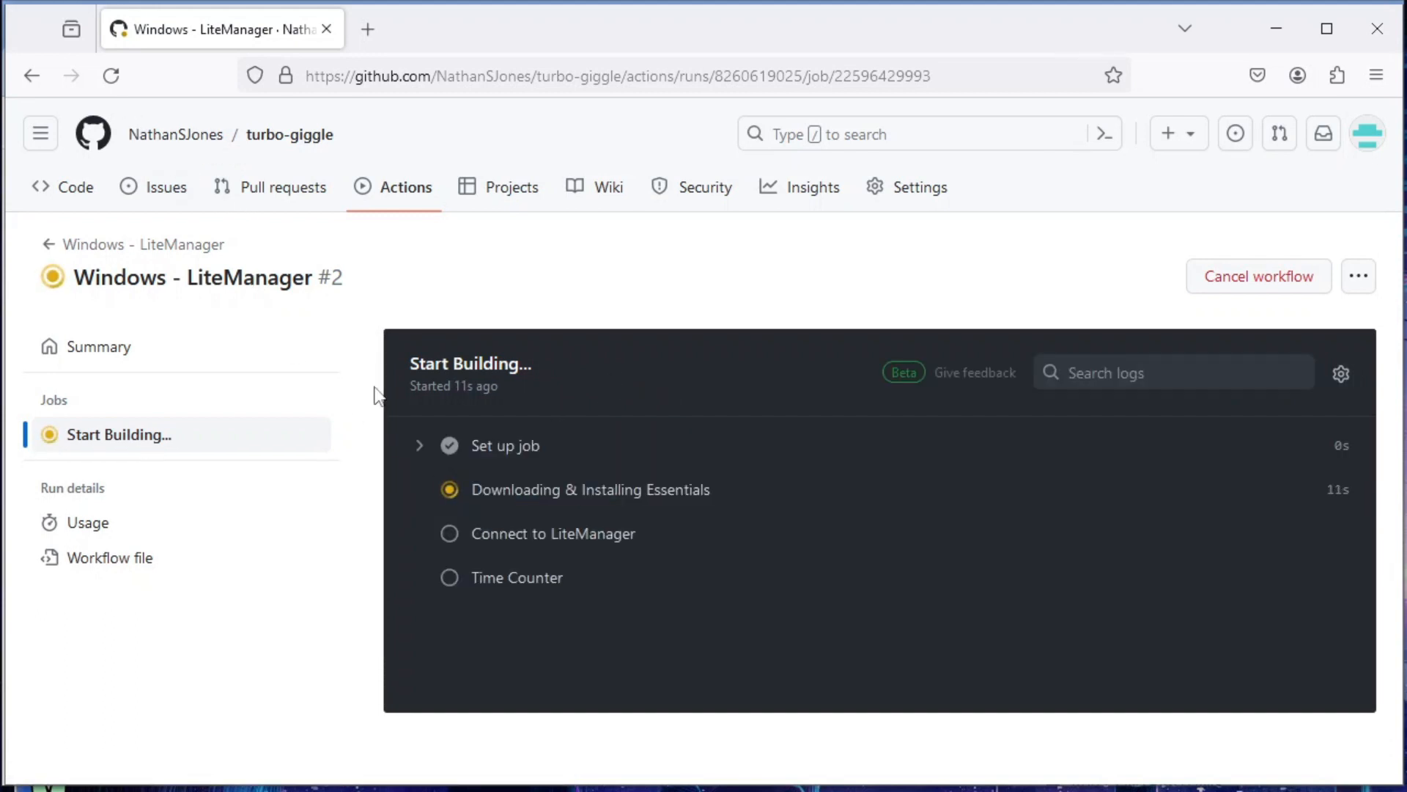
- Show the Start Building job log with the Connect to LiteManager step expanded
left_click(589, 490)
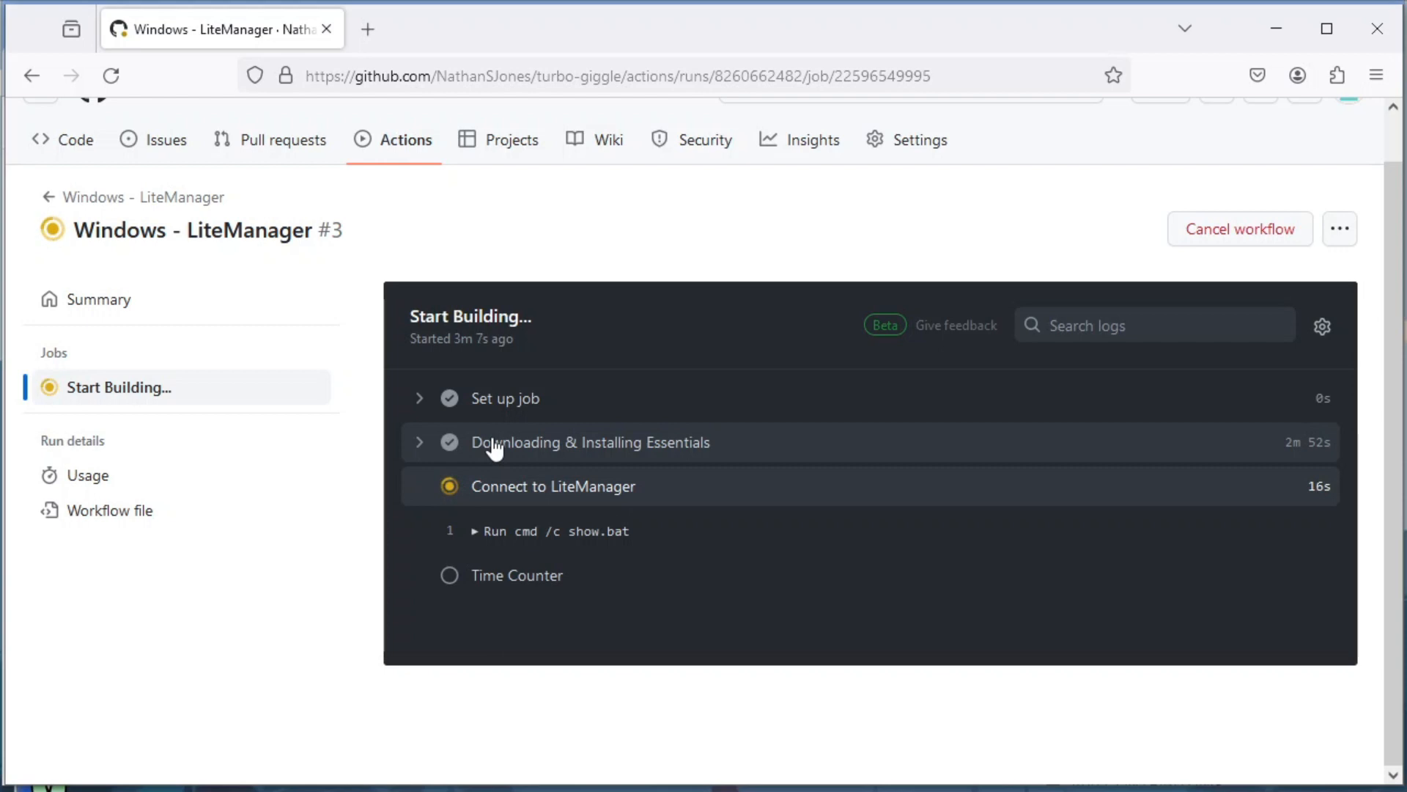
left_click(553, 485)
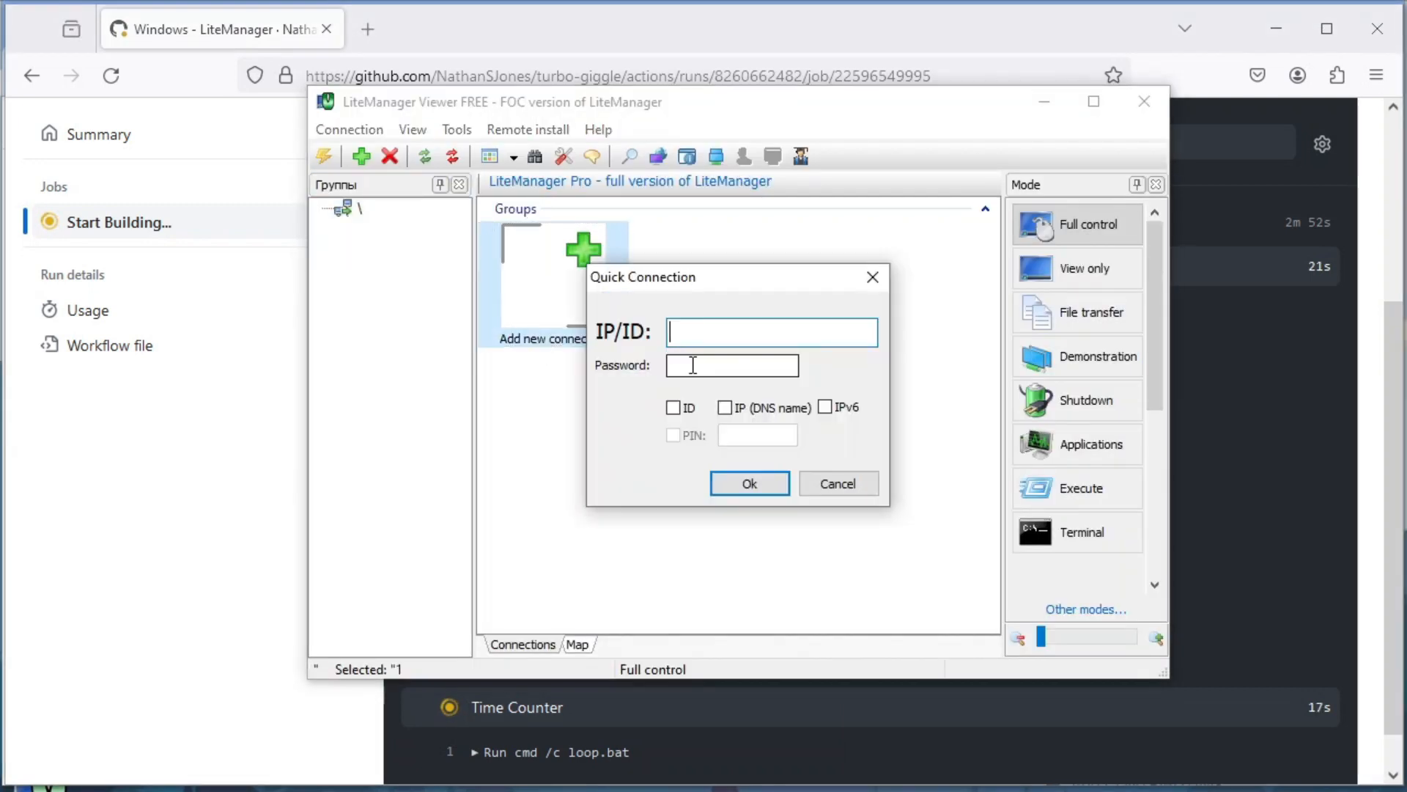
type("340527518")
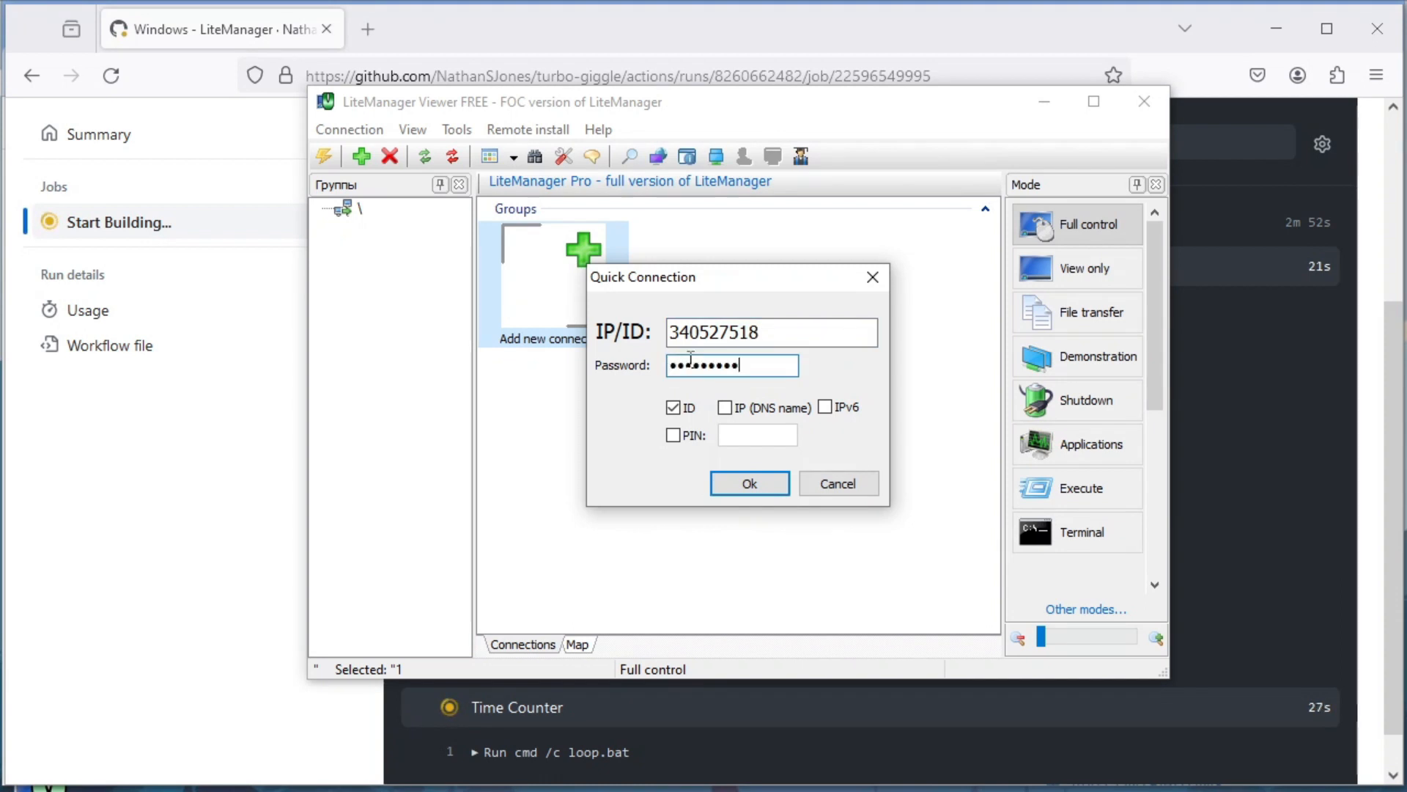
left_click(749, 482)
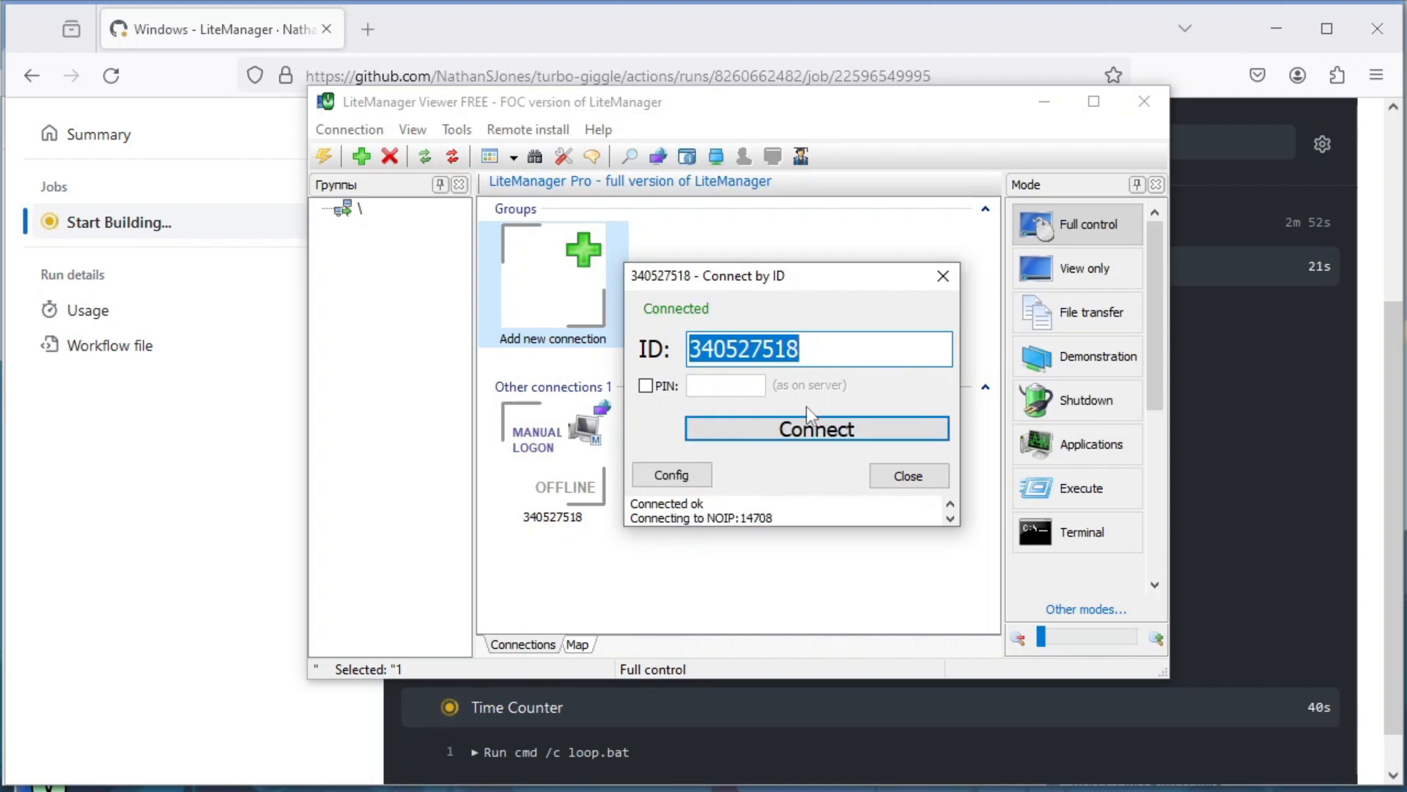
- Connect to the runner by ID and close the Connect by ID window
left_click(815, 428)
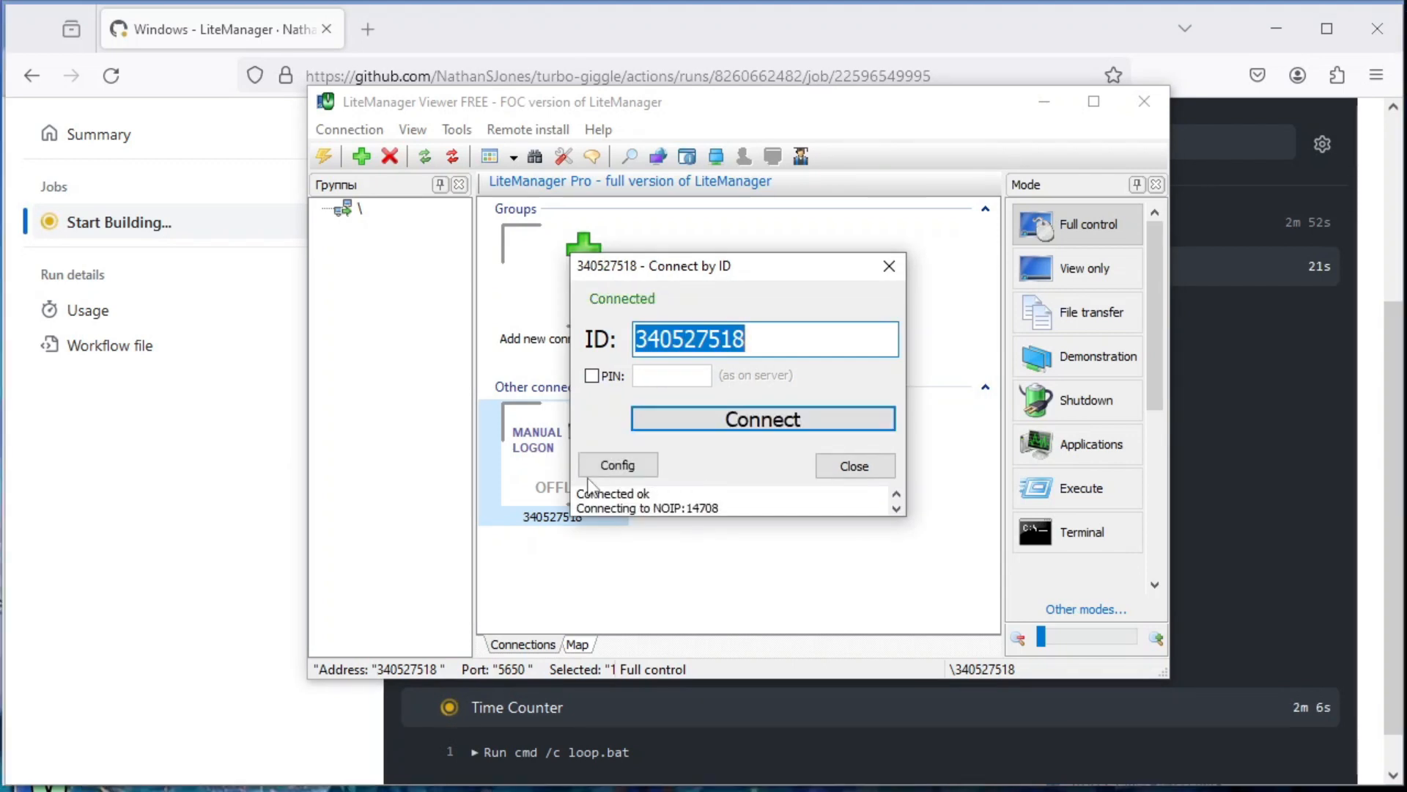
left_click(852, 465)
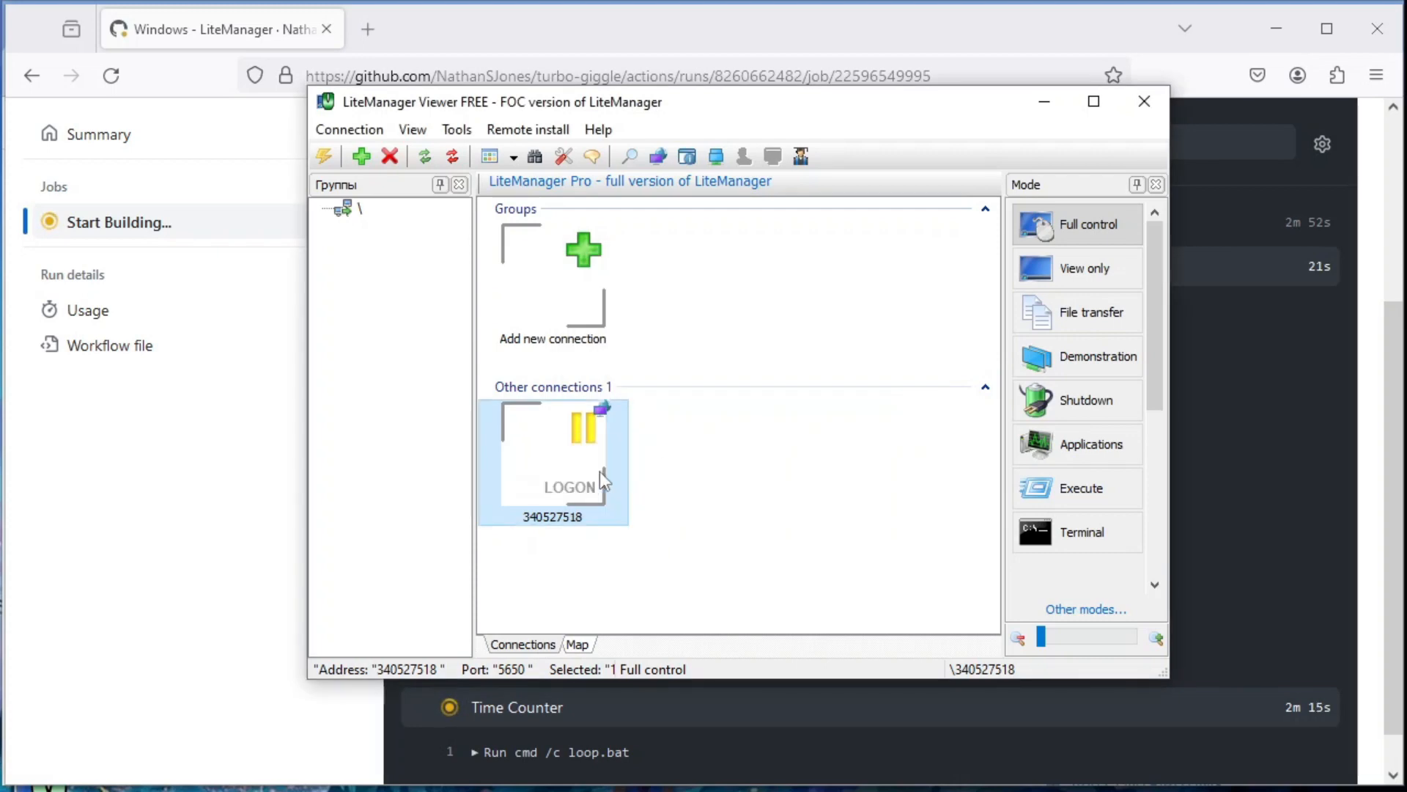